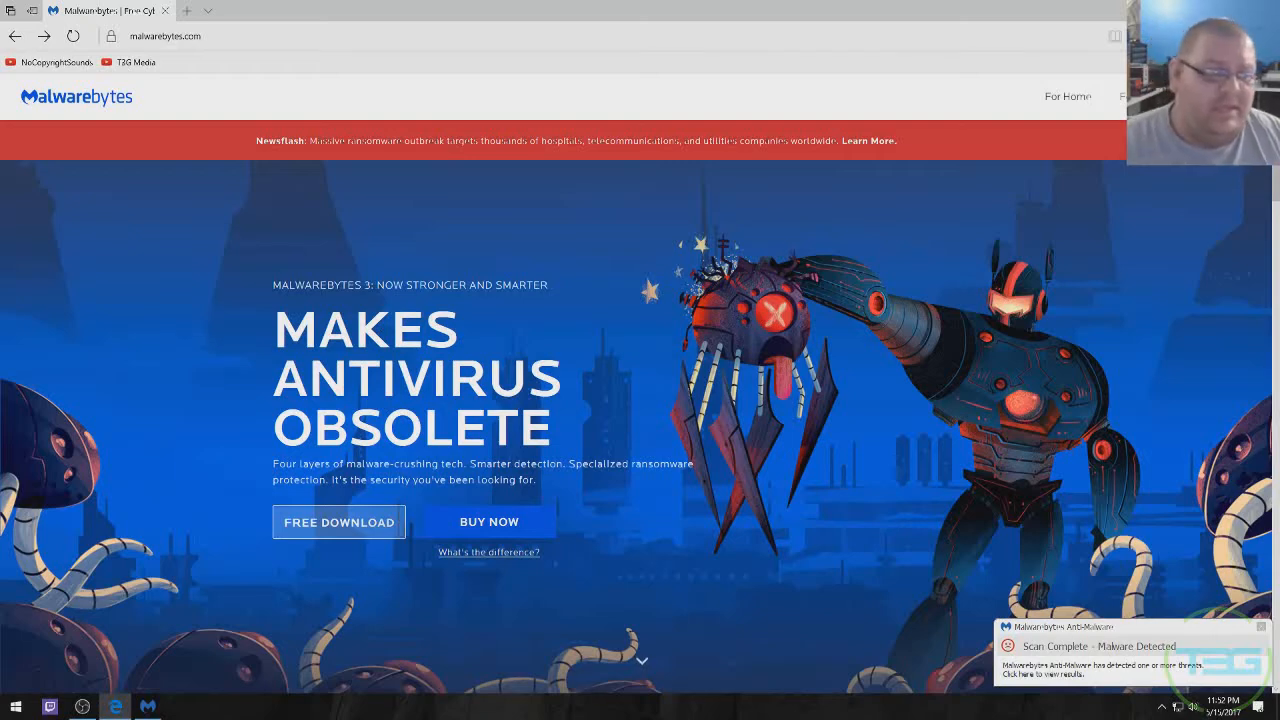
{"action": "mouse_move", "coordinate": [1137, 217]}
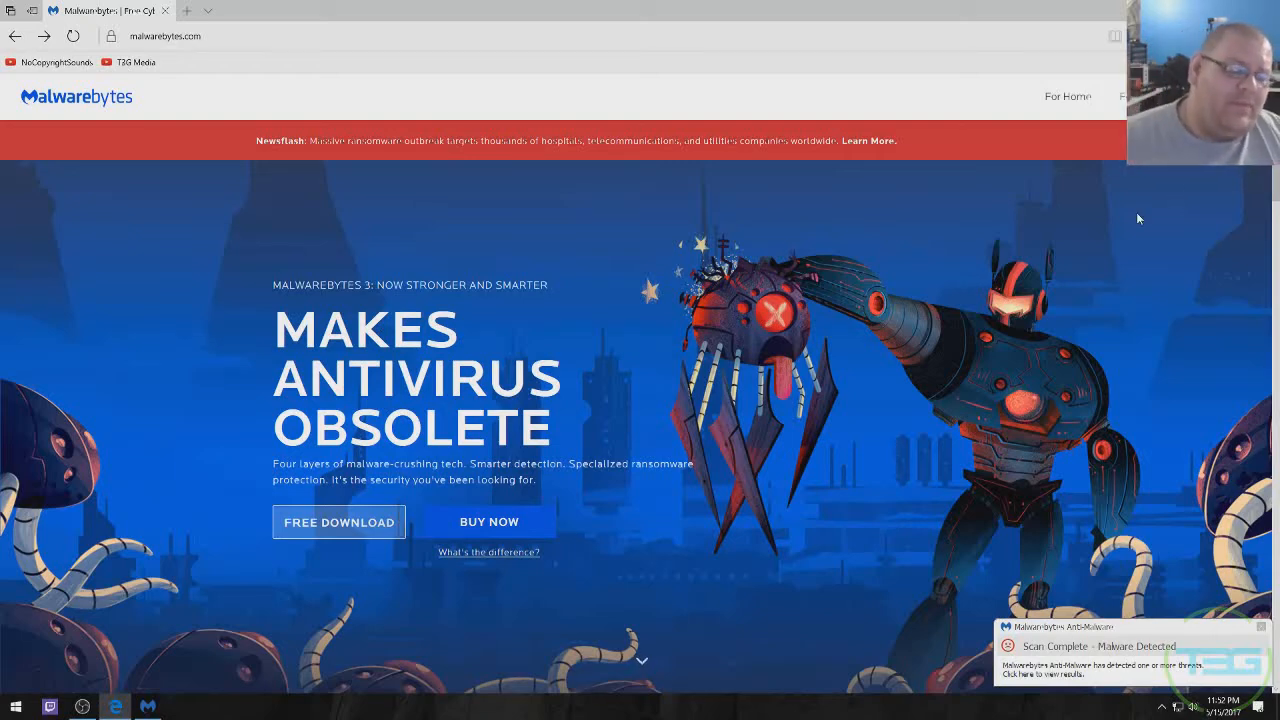
{"action": "mouse_move", "coordinate": [727, 234]}
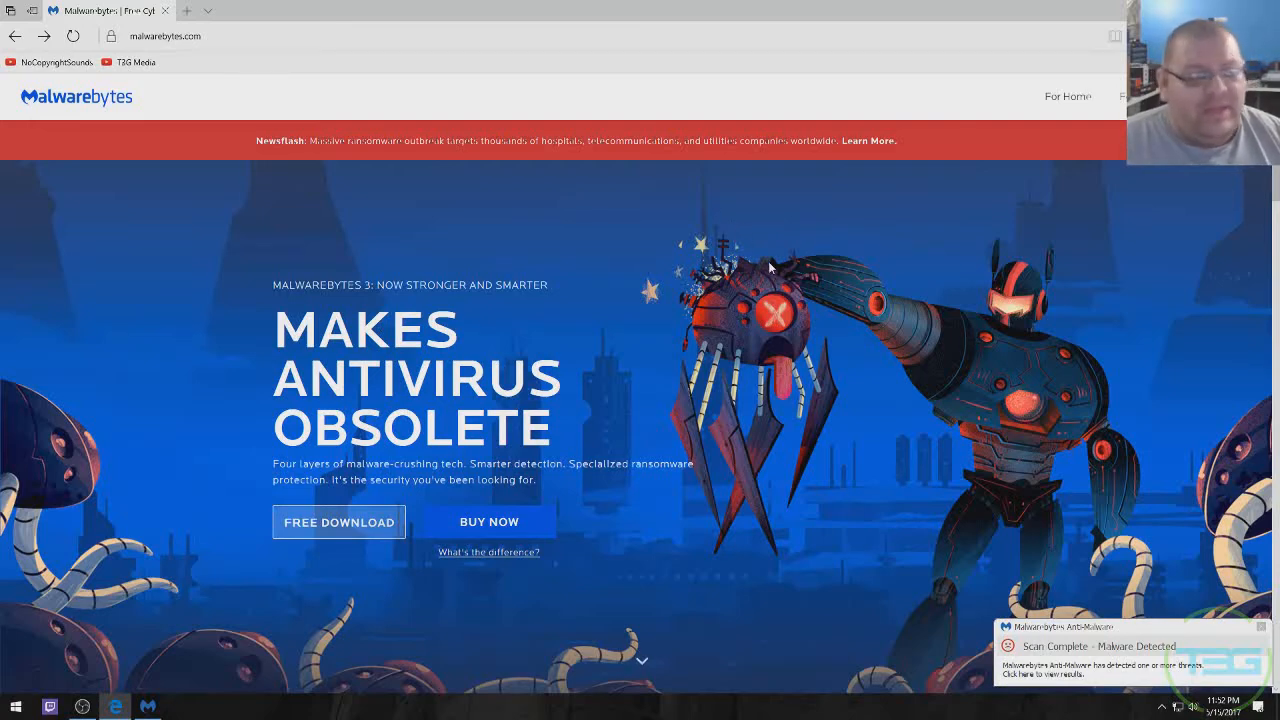
{"action": "mouse_move", "coordinate": [787, 253]}
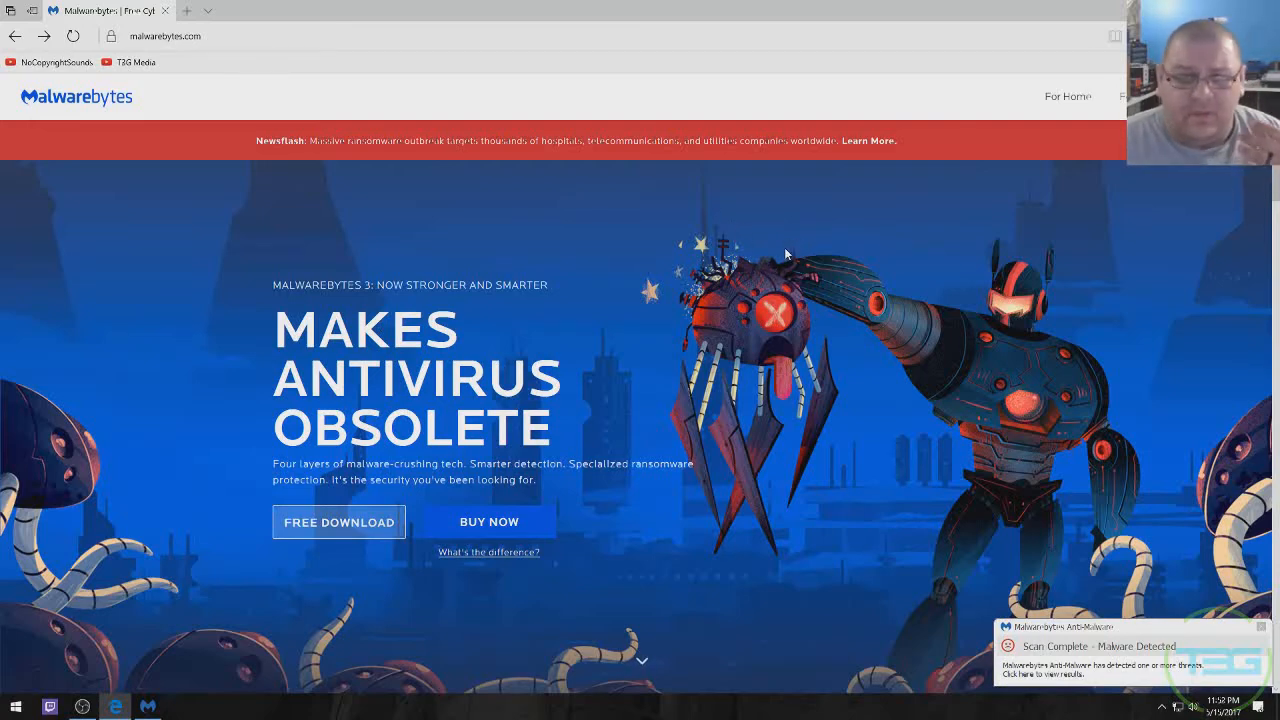
{"action": "mouse_move", "coordinate": [531, 632]}
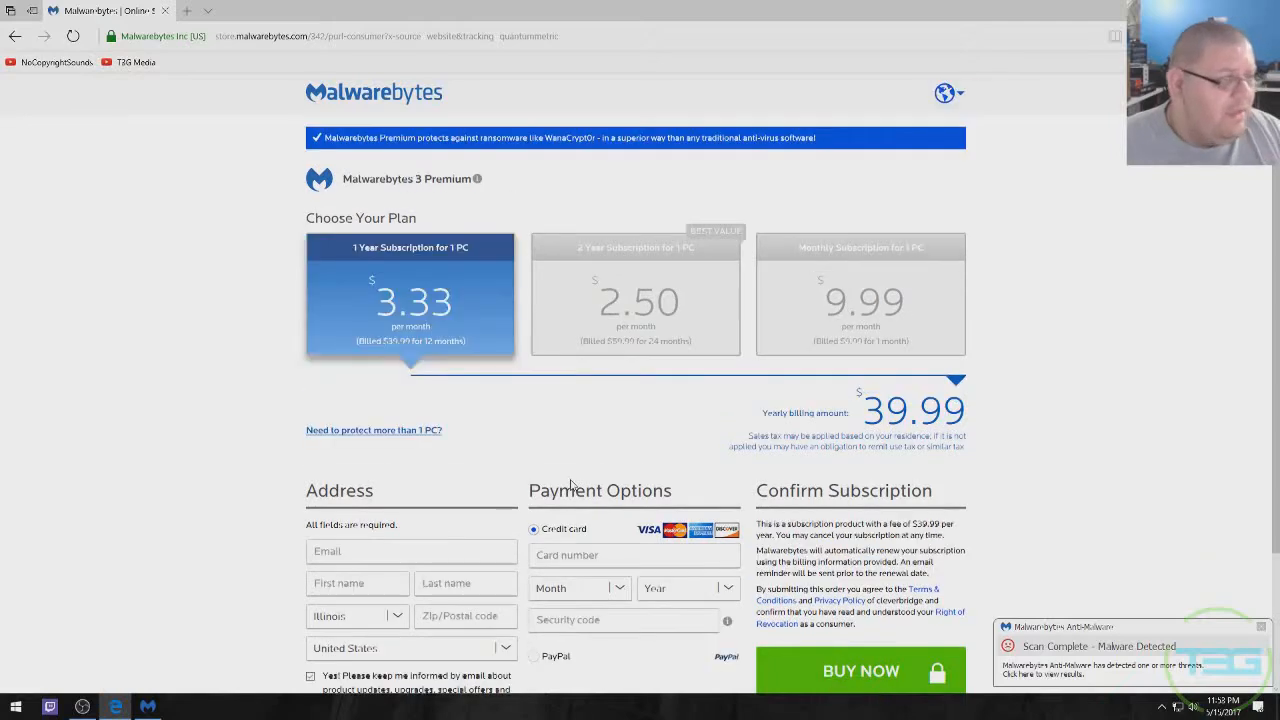
{"action": "mouse_move", "coordinate": [634, 443]}
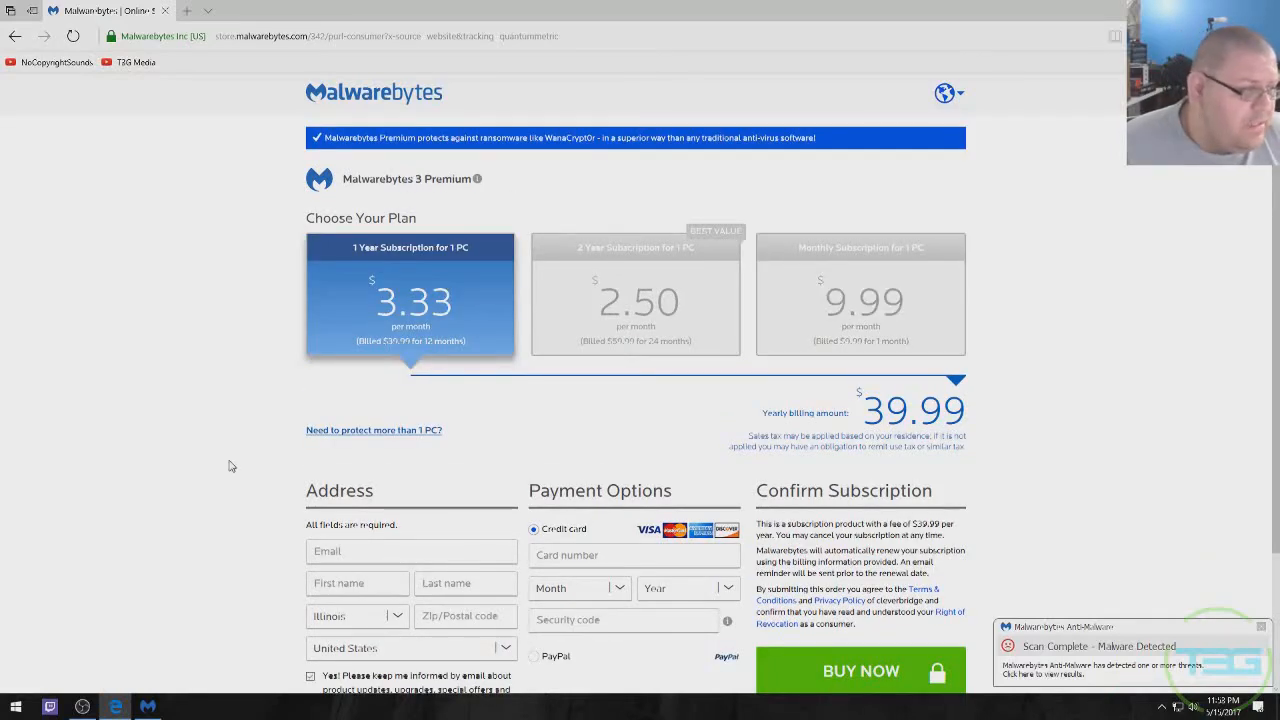
{"action": "mouse_move", "coordinate": [220, 343]}
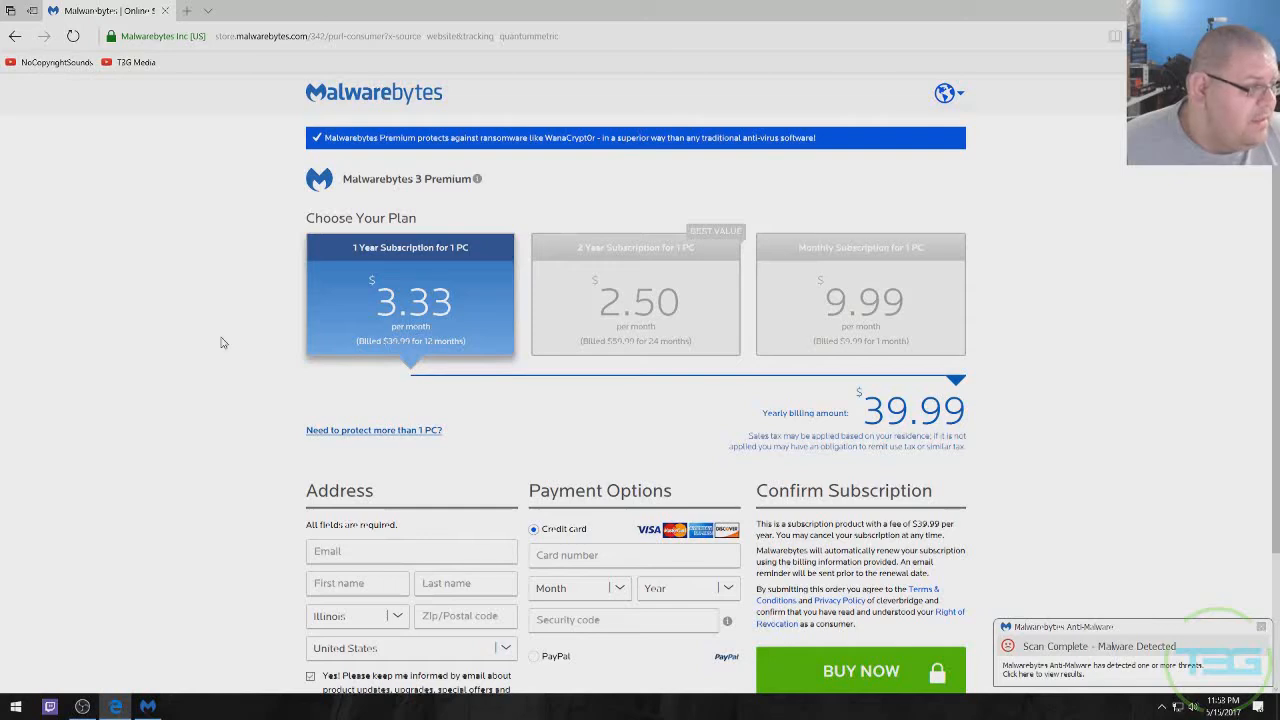
{"action": "mouse_move", "coordinate": [438, 353]}
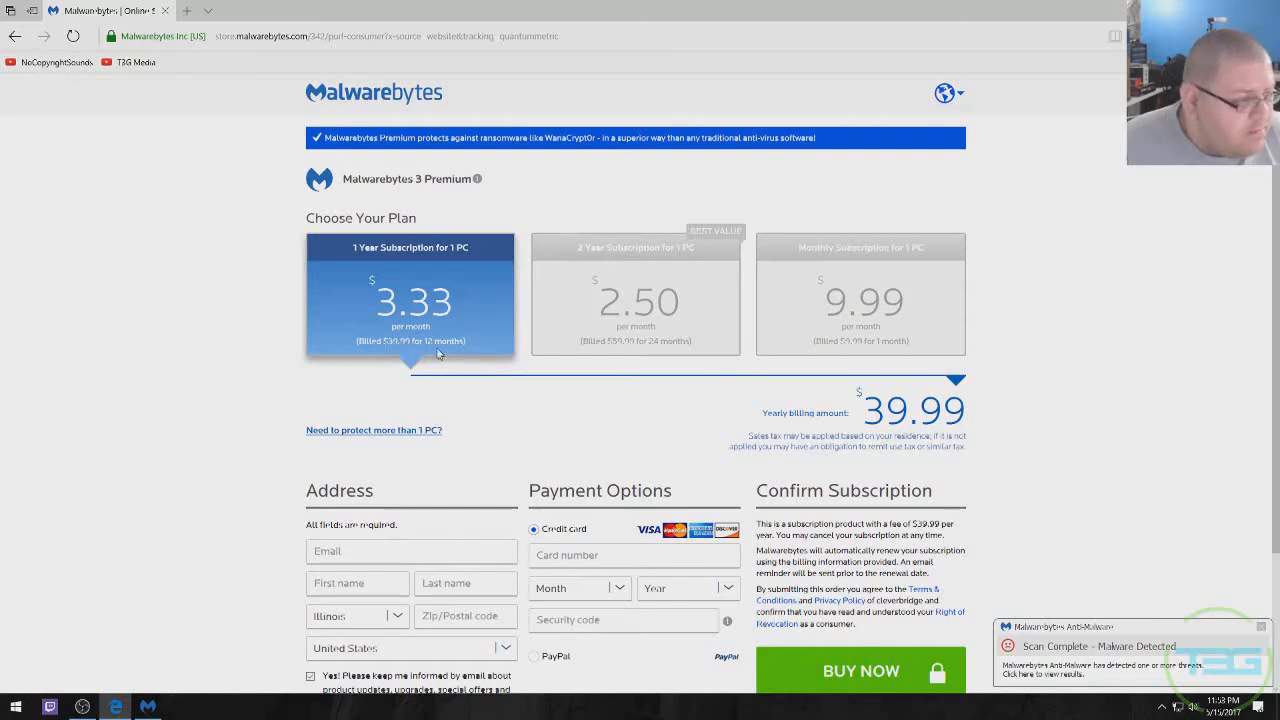
{"action": "mouse_move", "coordinate": [453, 352]}
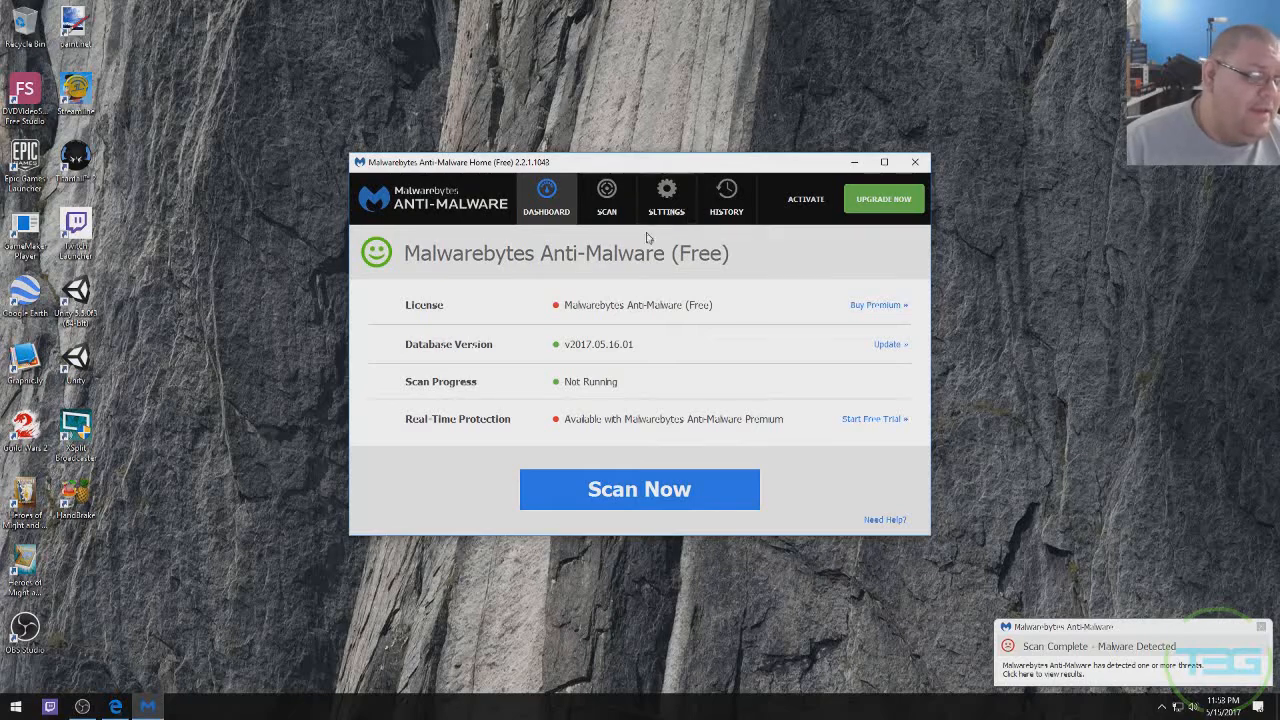
{"action": "mouse_move", "coordinate": [493, 378]}
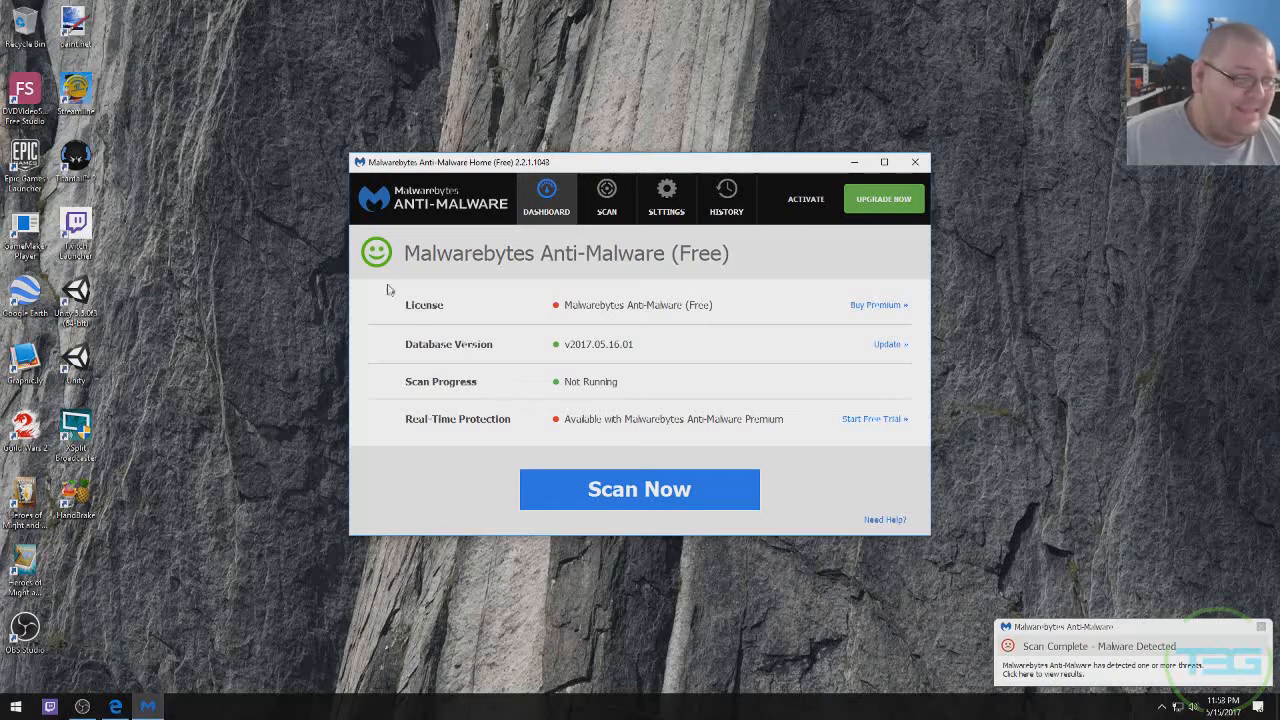
{"action": "mouse_move", "coordinate": [406, 298]}
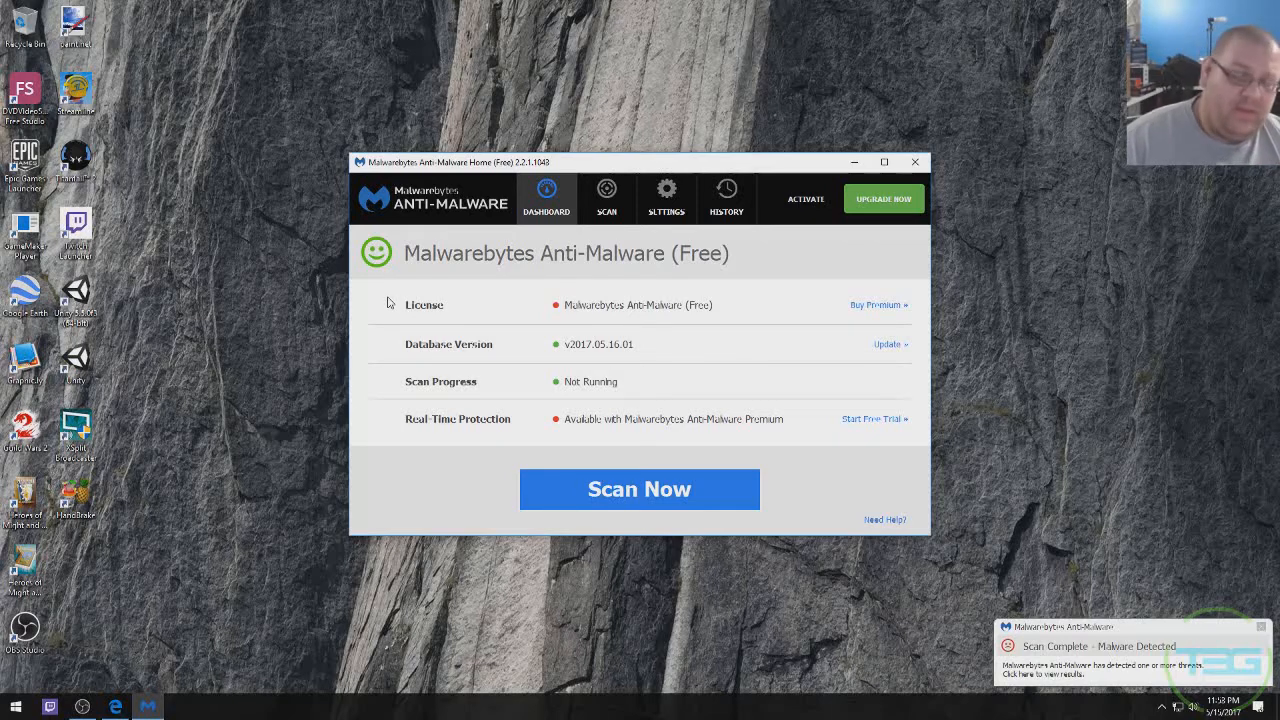
{"action": "mouse_move", "coordinate": [572, 375]}
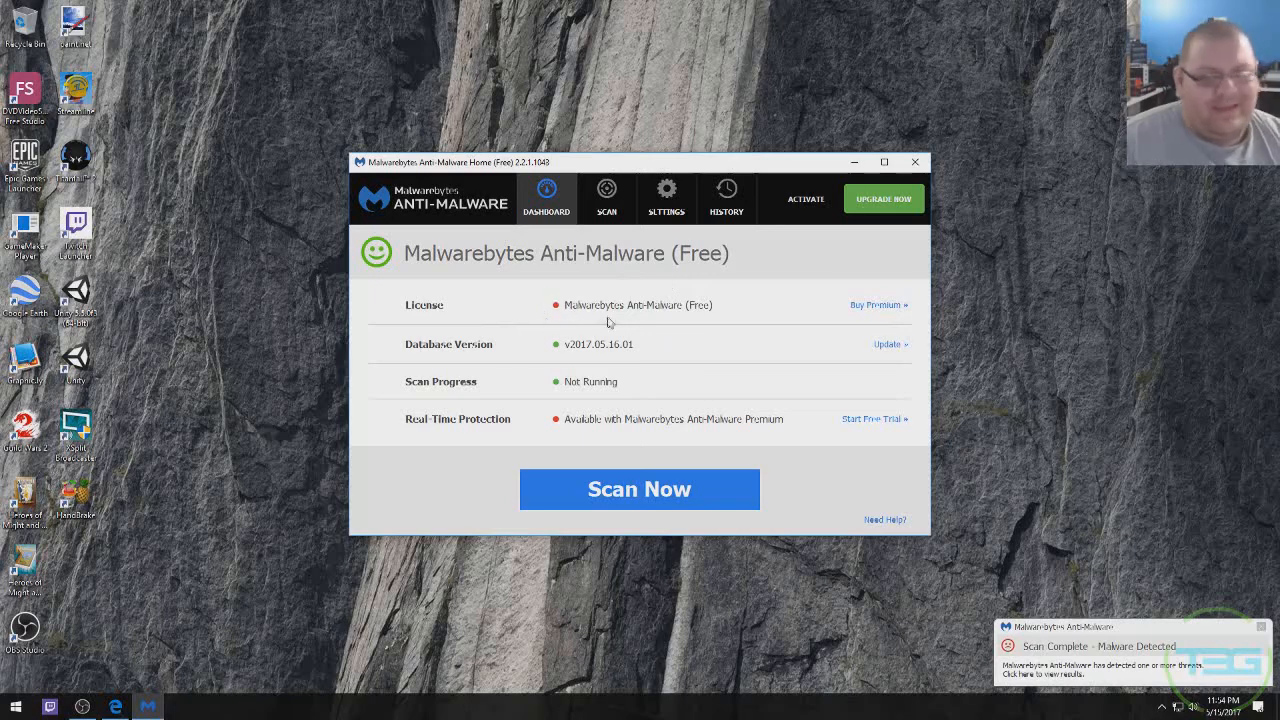
{"action": "mouse_move", "coordinate": [659, 358]}
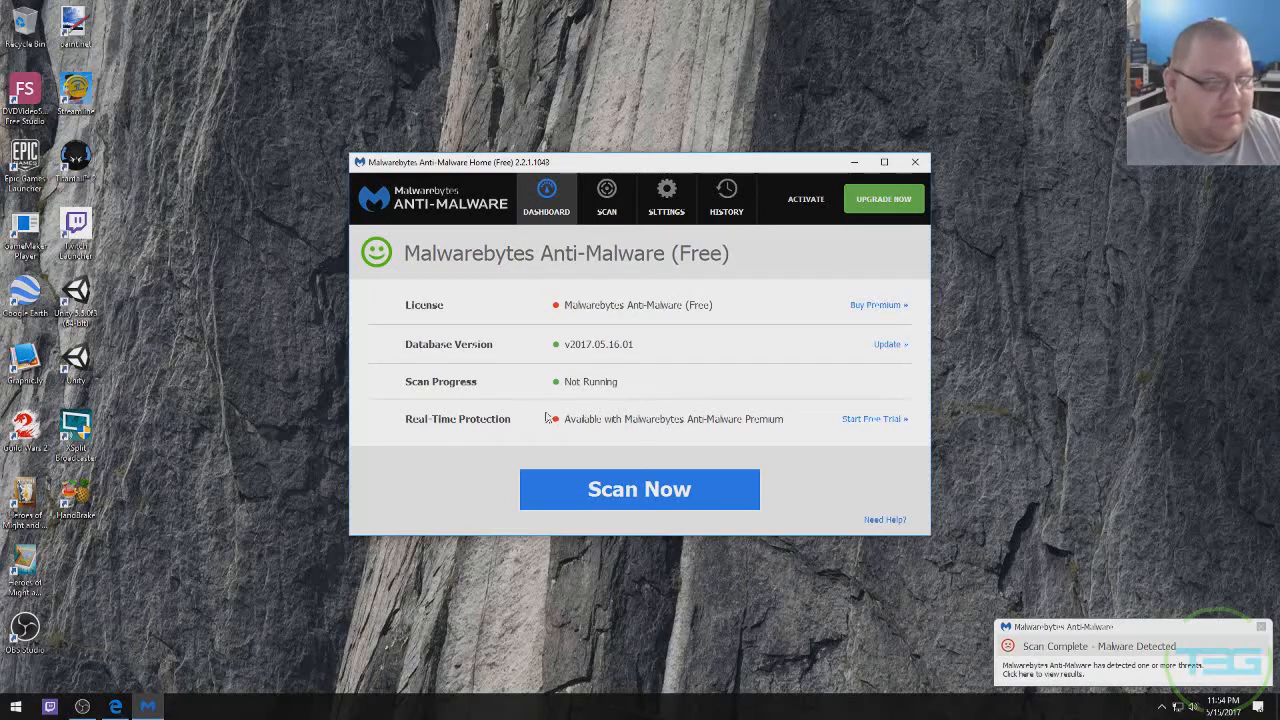
{"action": "mouse_move", "coordinate": [575, 437]}
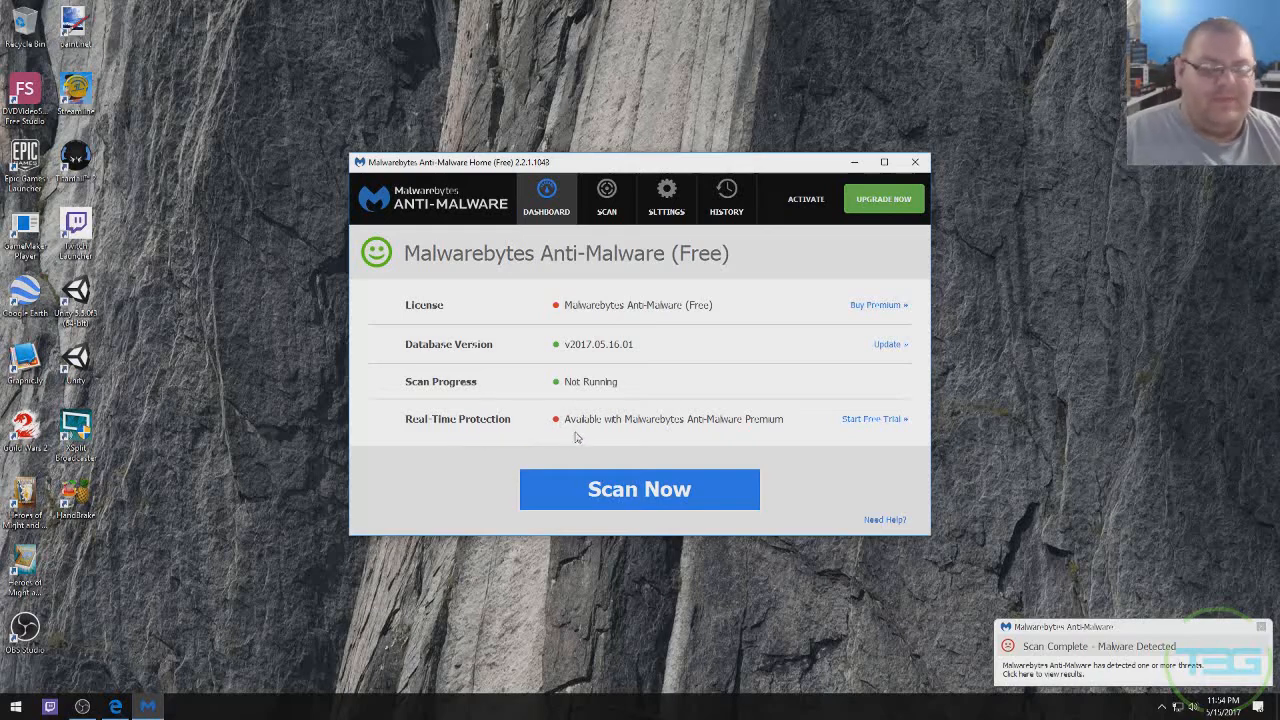
{"action": "mouse_move", "coordinate": [562, 442]}
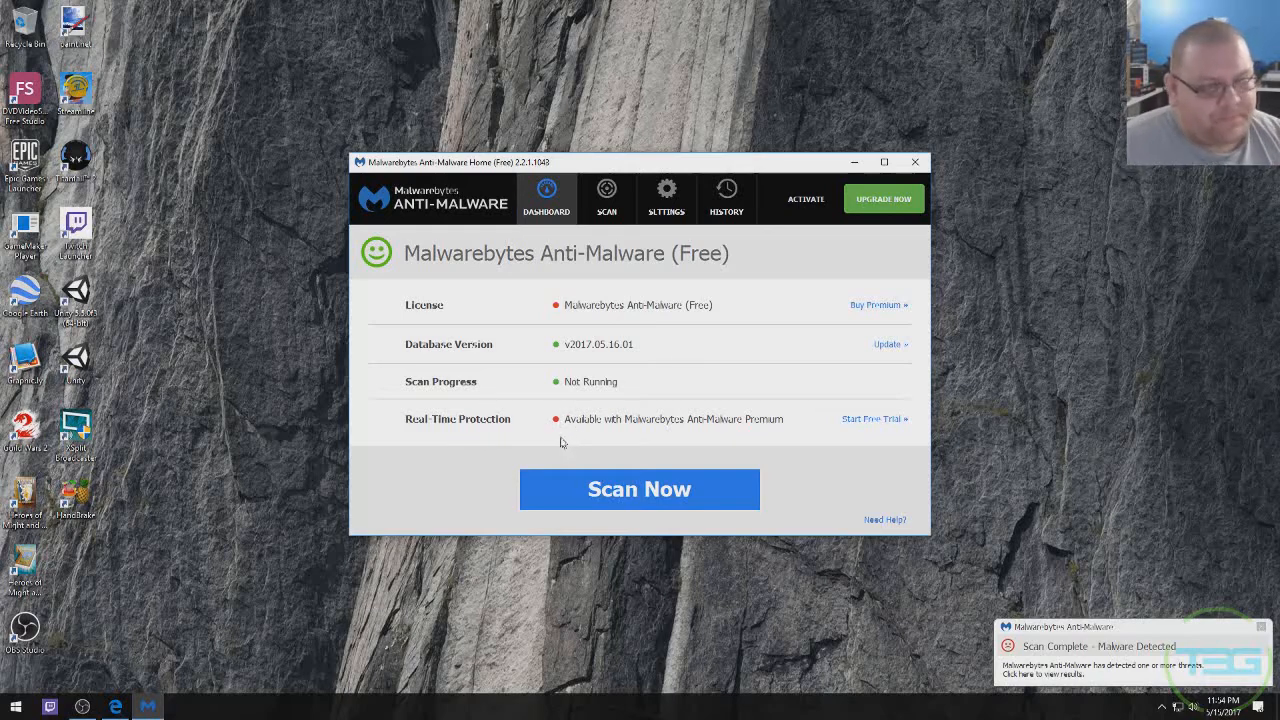
{"action": "mouse_move", "coordinate": [605, 340]}
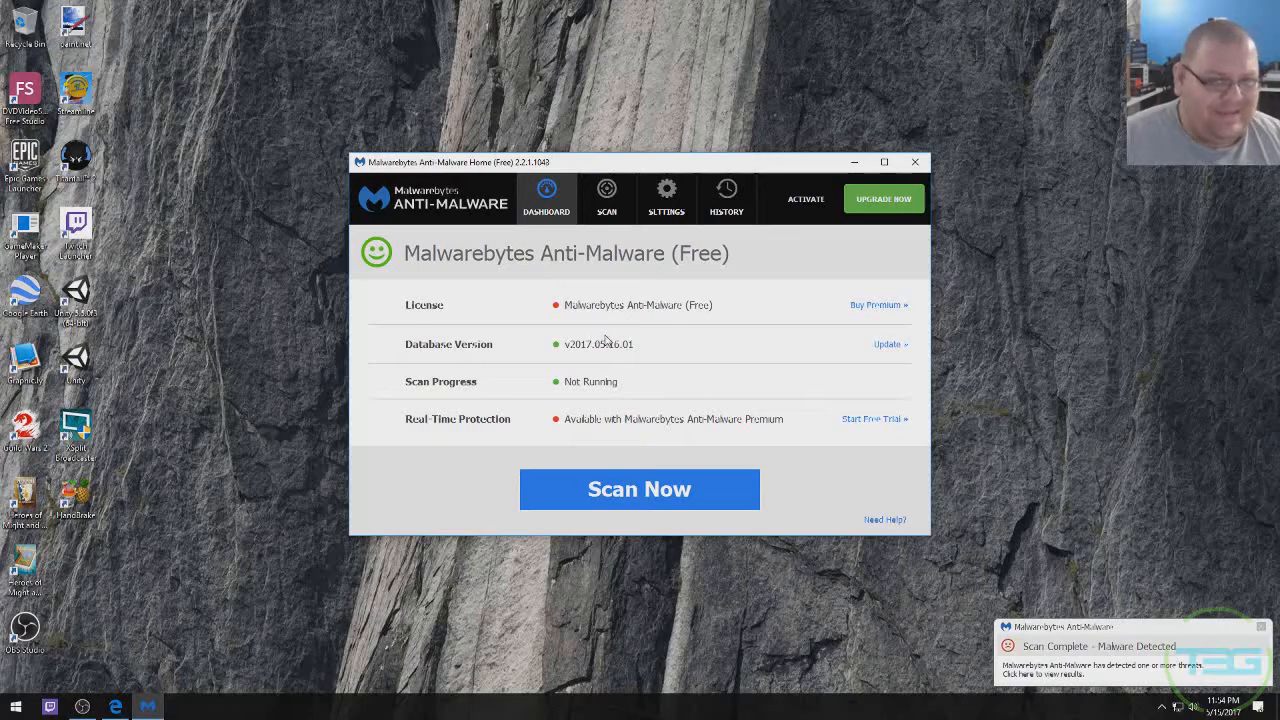
{"action": "mouse_move", "coordinate": [465, 390]}
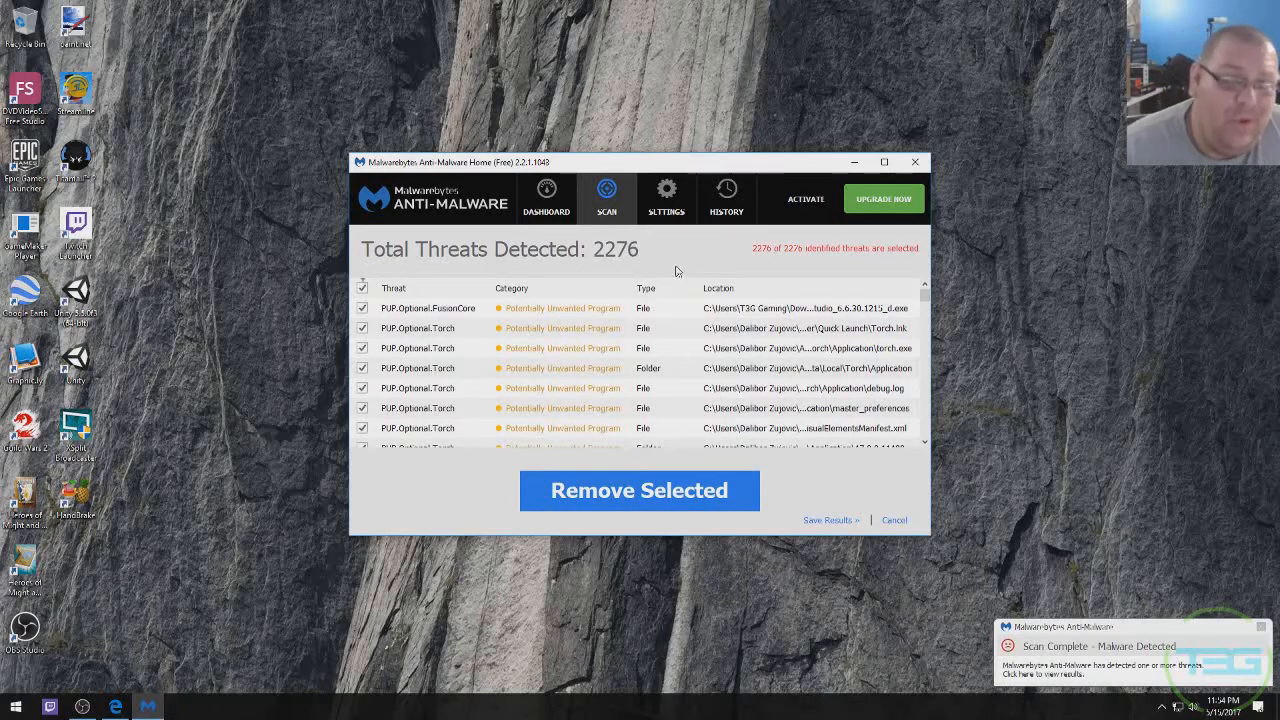
- Scroll through the scan results list of 2276 detected threats, all selected
{"action": "scroll", "scroll_direction": "down", "scroll_amount": 3}
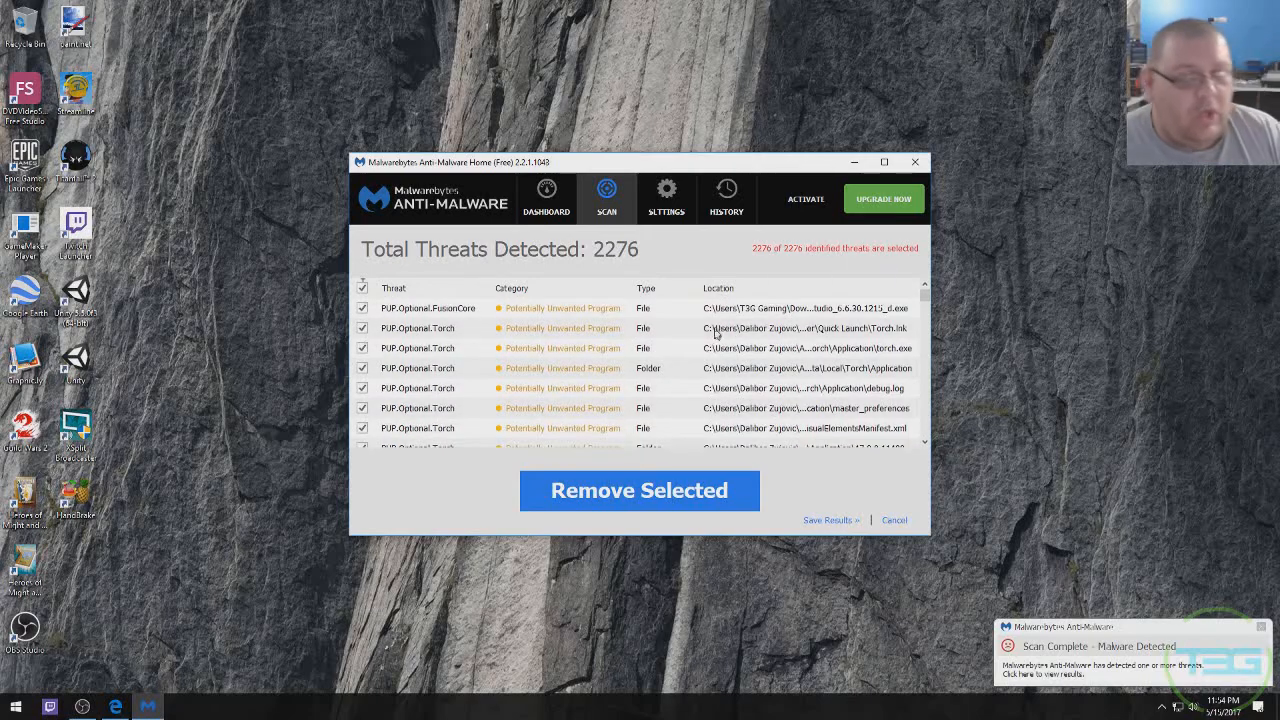
{"action": "scroll", "scroll_direction": "down", "scroll_amount": 3}
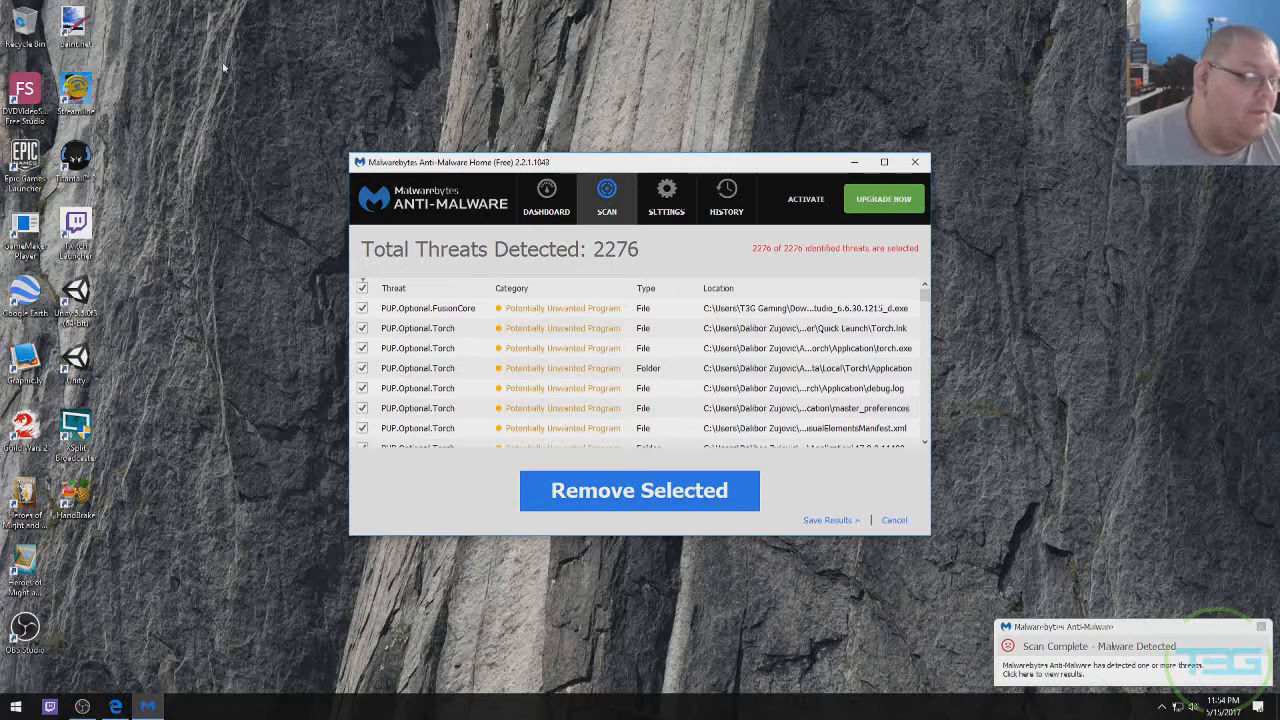
{"action": "mouse_move", "coordinate": [673, 323]}
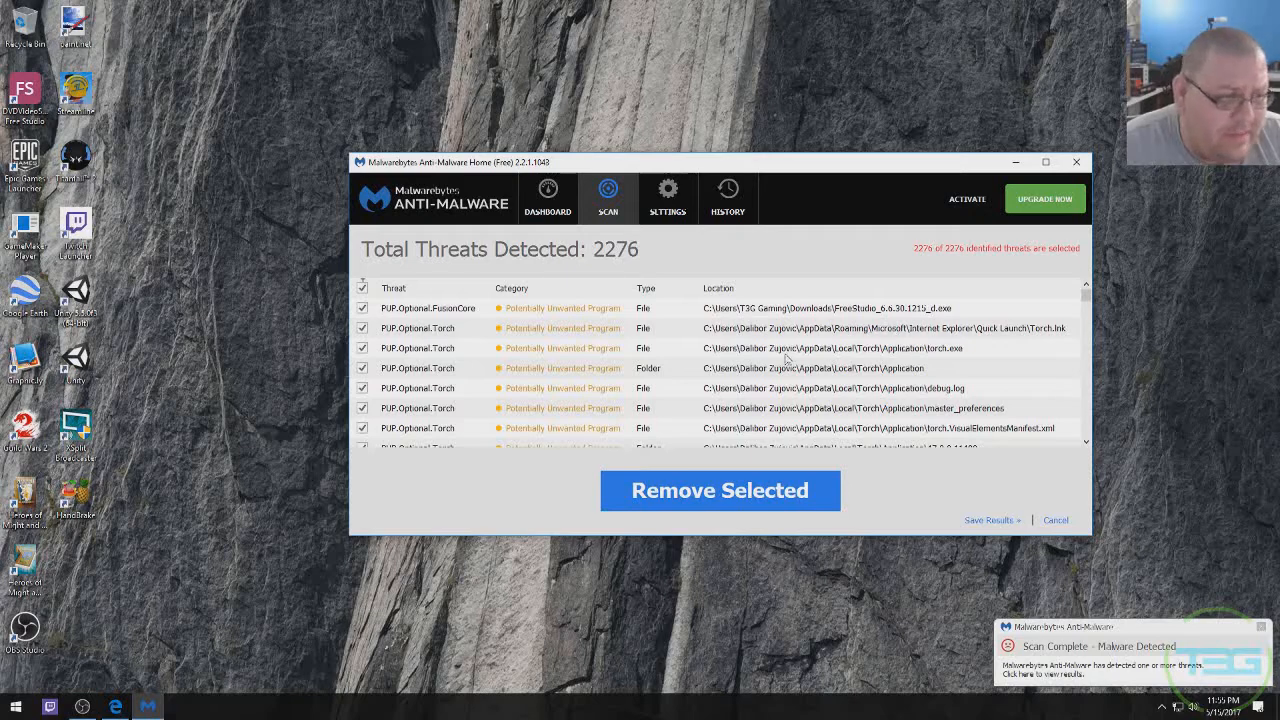
{"action": "mouse_move", "coordinate": [905, 413]}
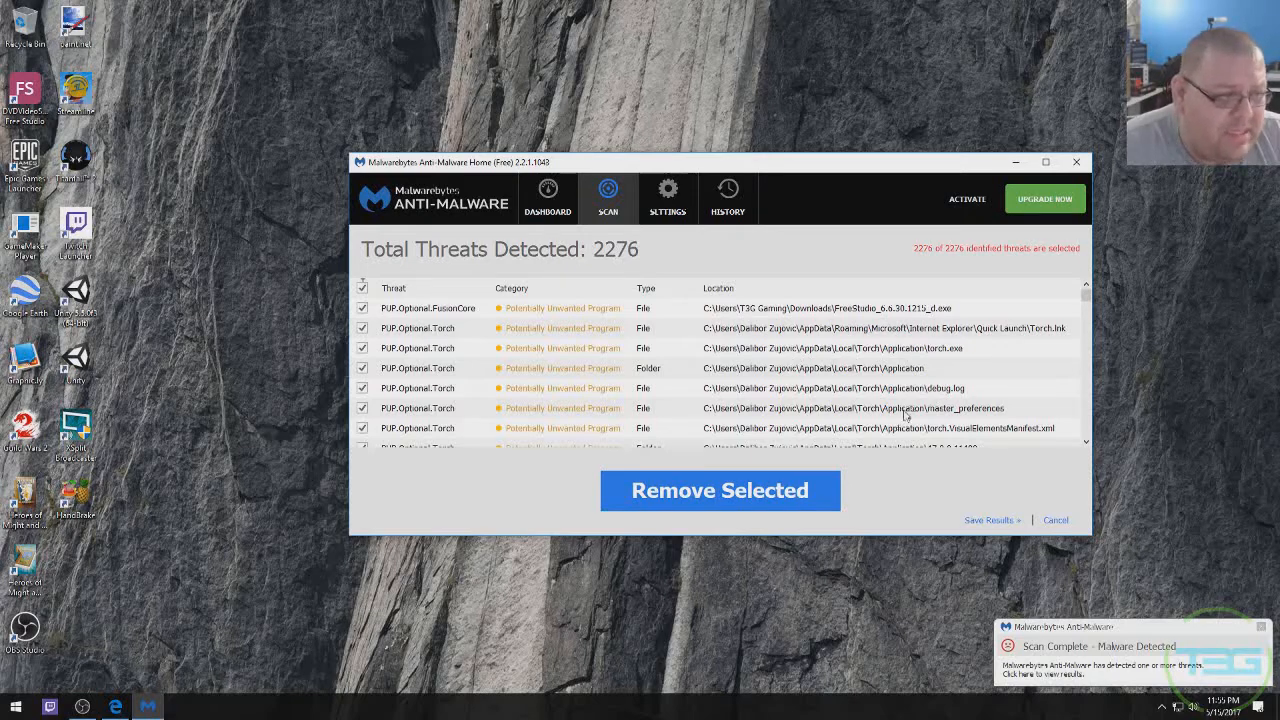
{"action": "scroll", "scroll_direction": "down", "scroll_amount": 3}
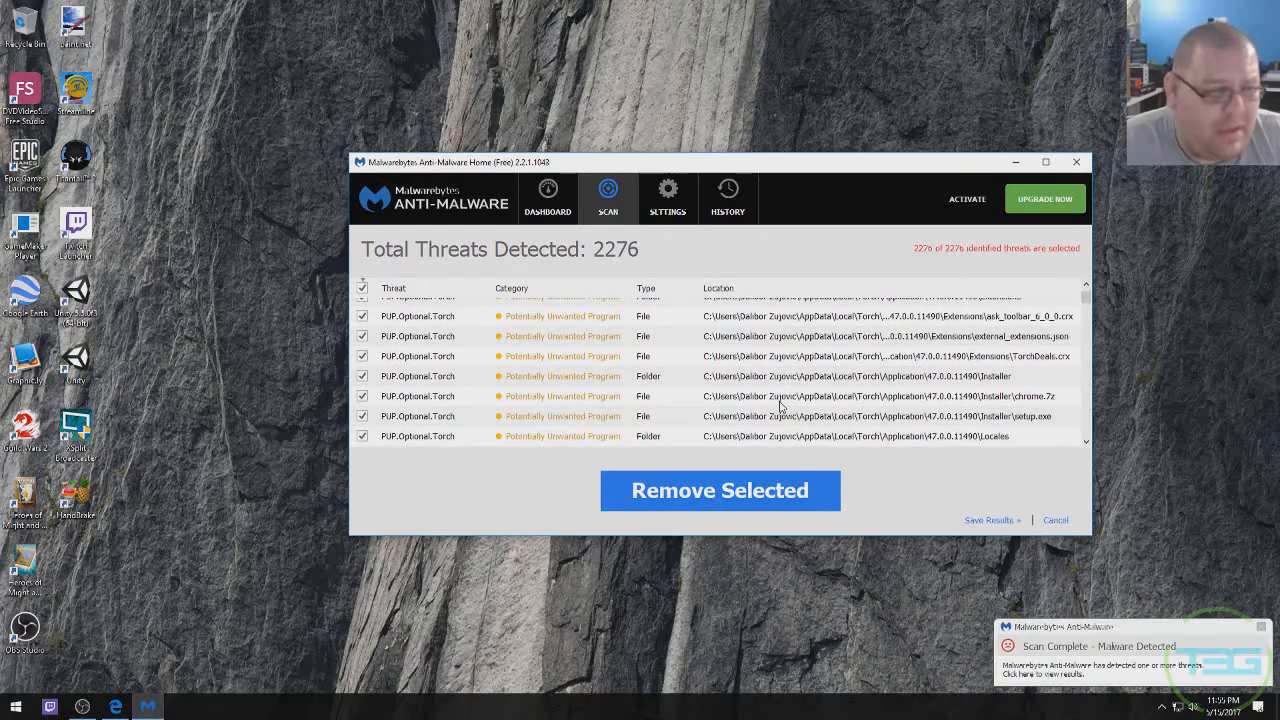
{"action": "scroll", "scroll_direction": "down", "scroll_amount": 3}
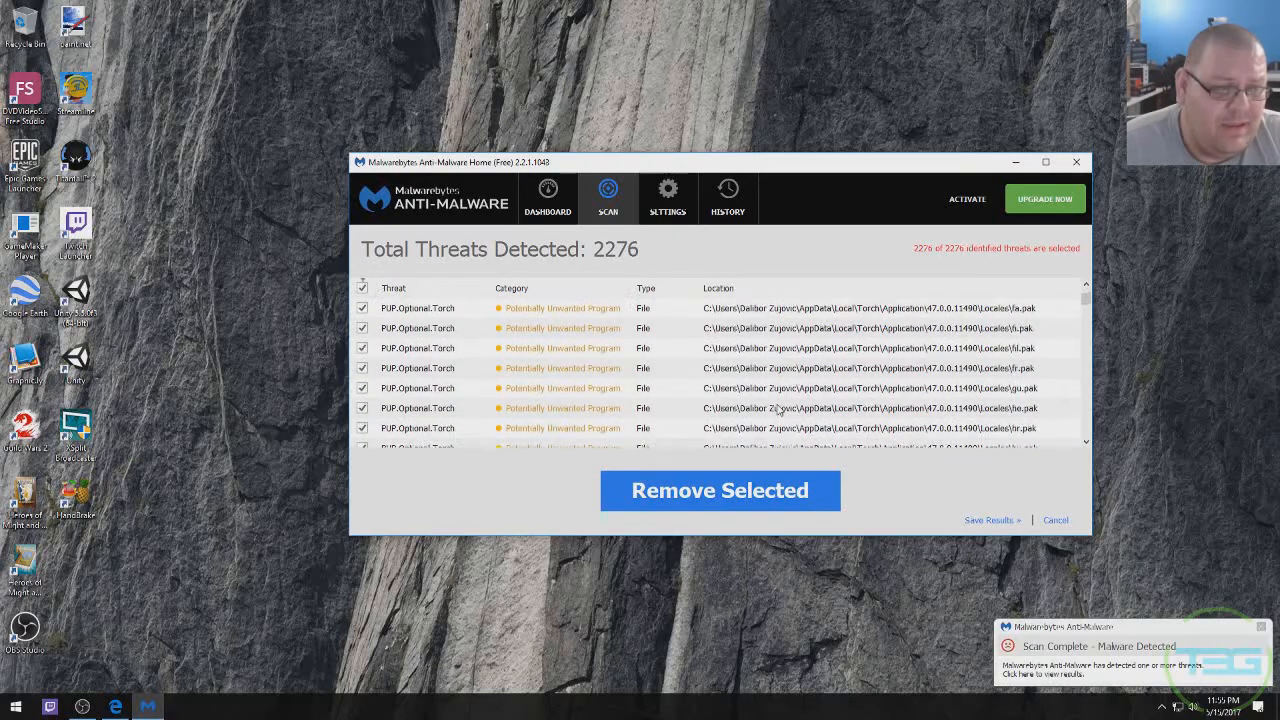
{"action": "scroll", "scroll_direction": "down", "scroll_amount": 3}
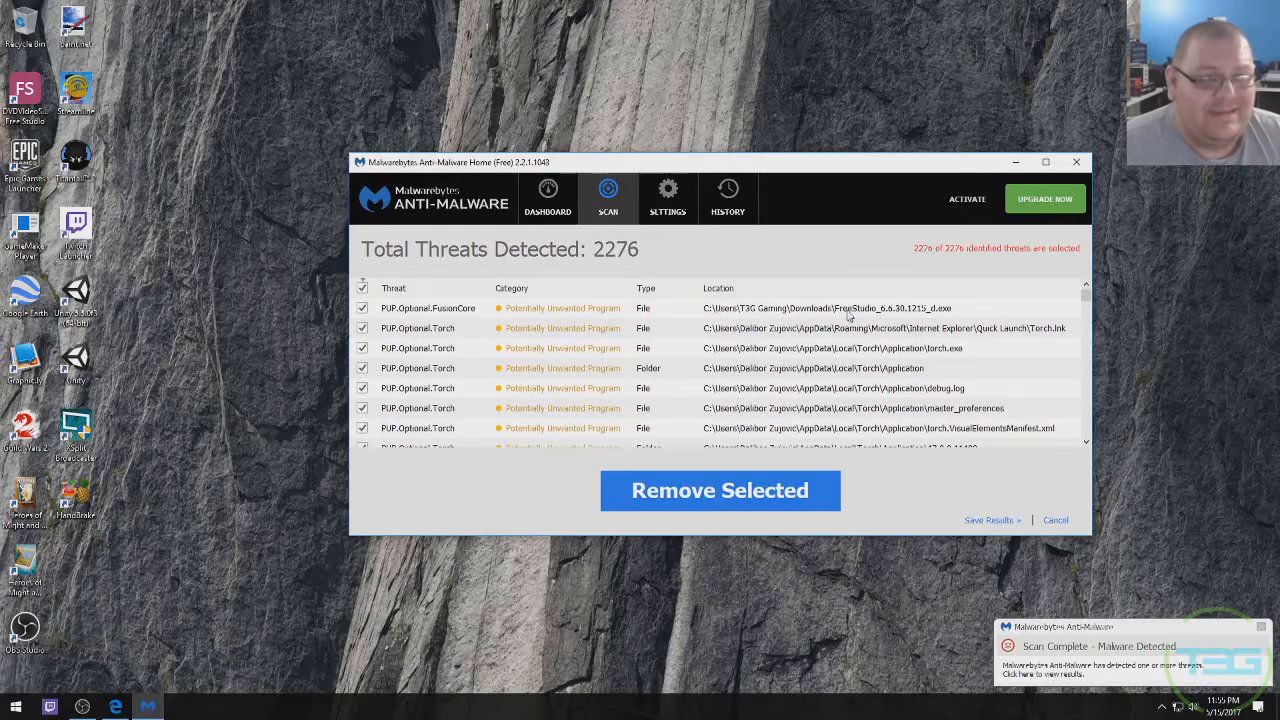
{"action": "mouse_move", "coordinate": [548, 292]}
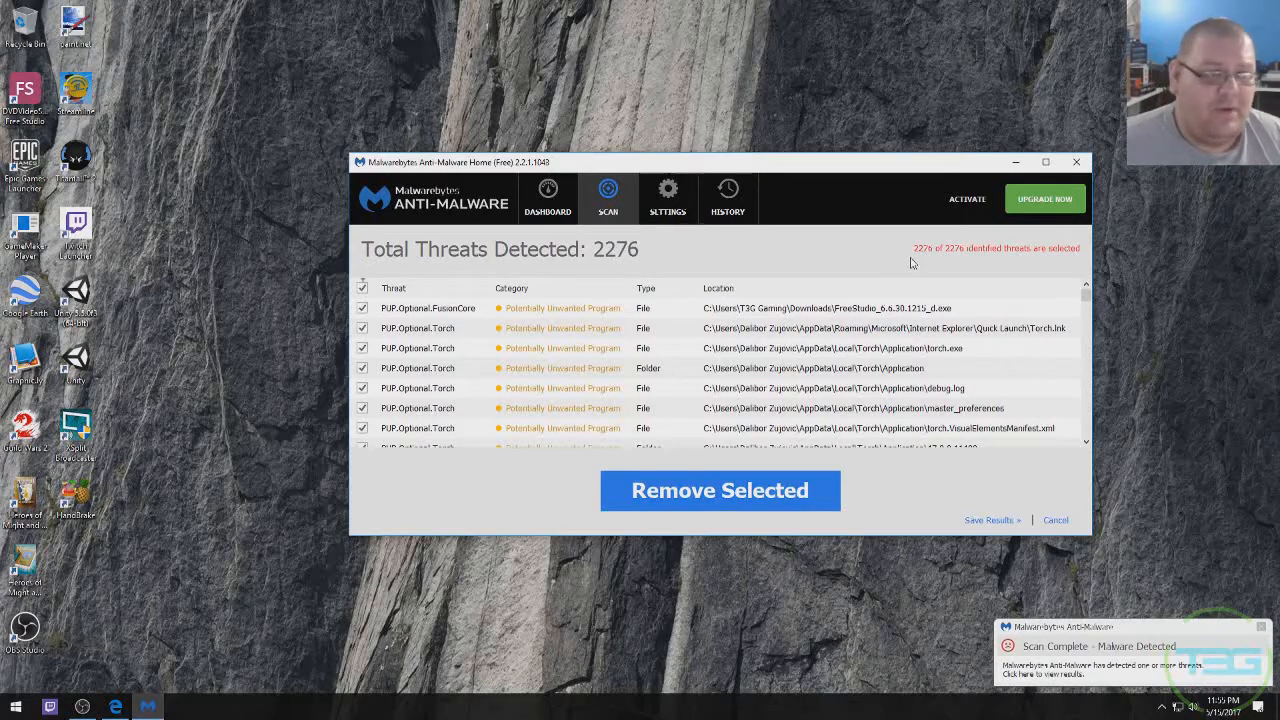
{"action": "mouse_move", "coordinate": [890, 318]}
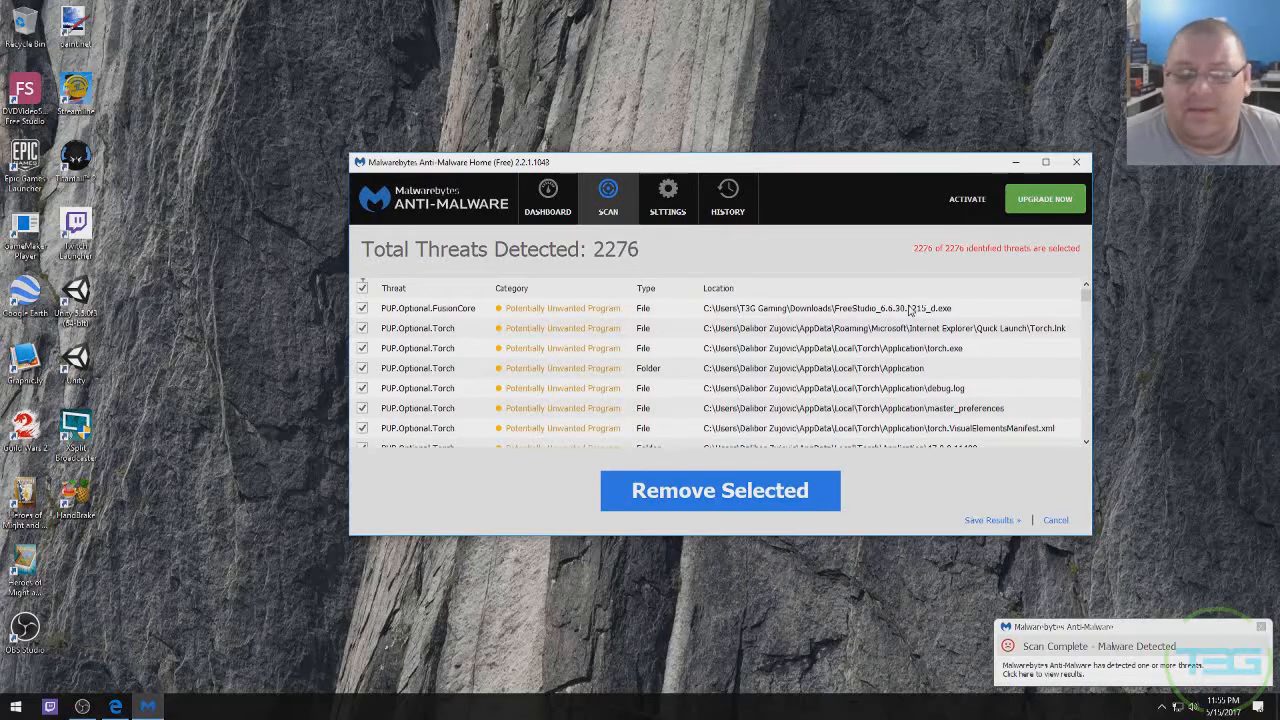
{"action": "scroll", "scroll_direction": "down", "scroll_amount": 3}
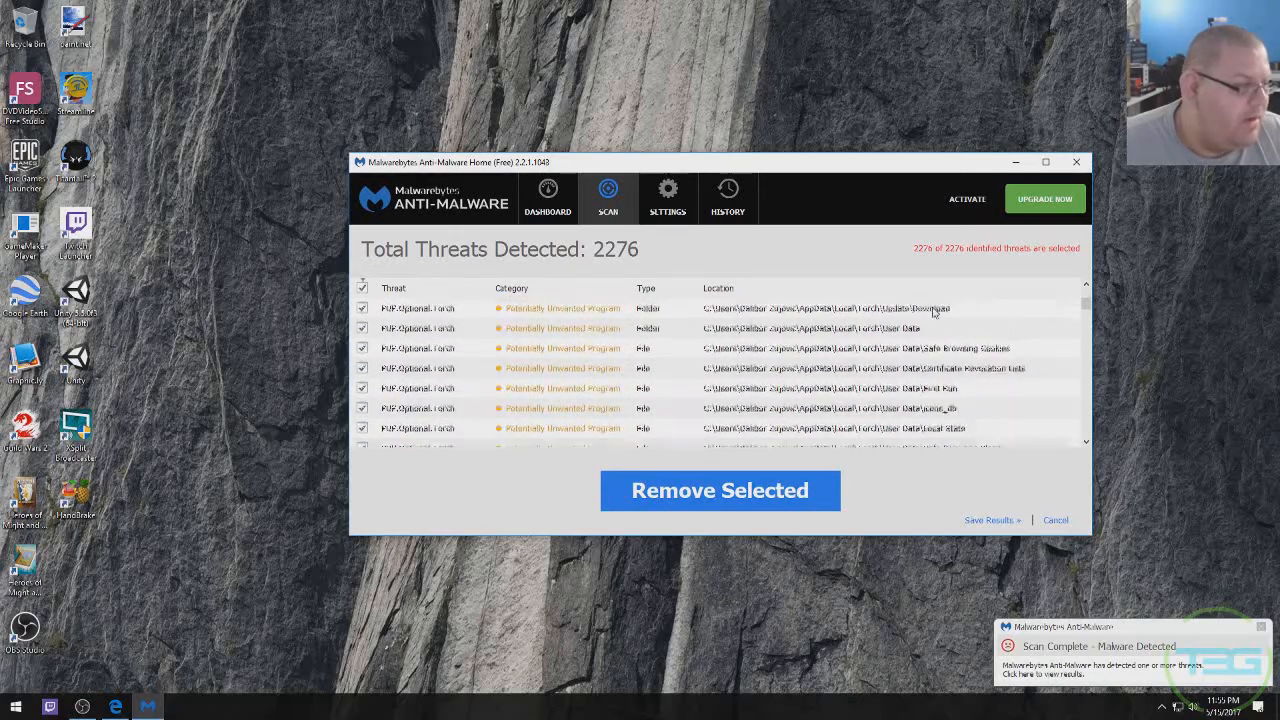
{"action": "scroll", "scroll_direction": "down", "scroll_amount": 3}
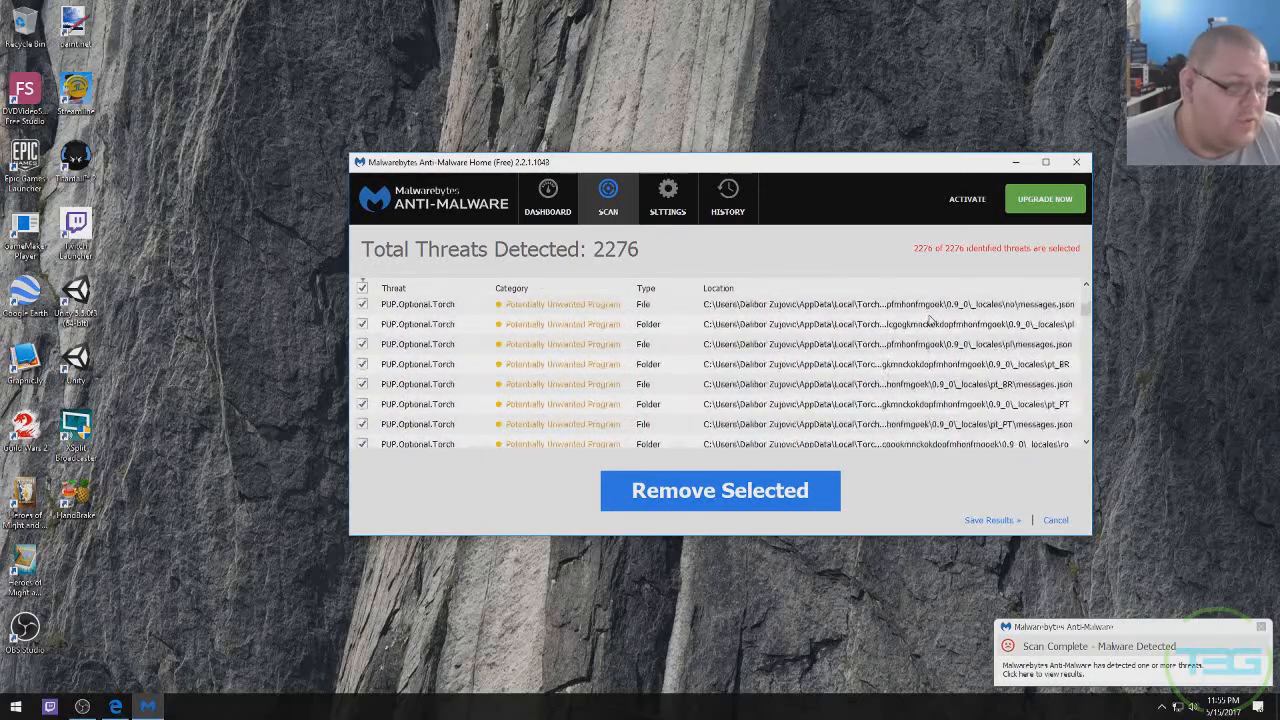
{"action": "scroll", "scroll_direction": "down", "scroll_amount": 3}
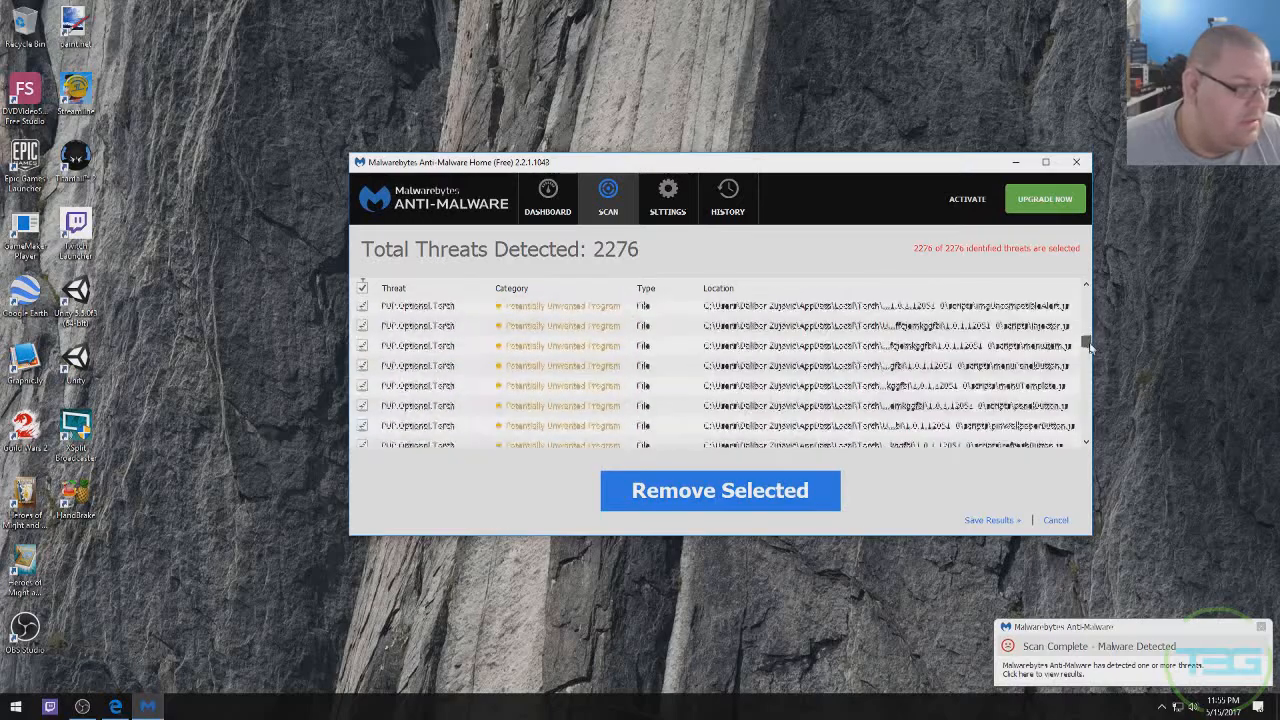
{"action": "scroll", "scroll_direction": "down", "scroll_amount": 3}
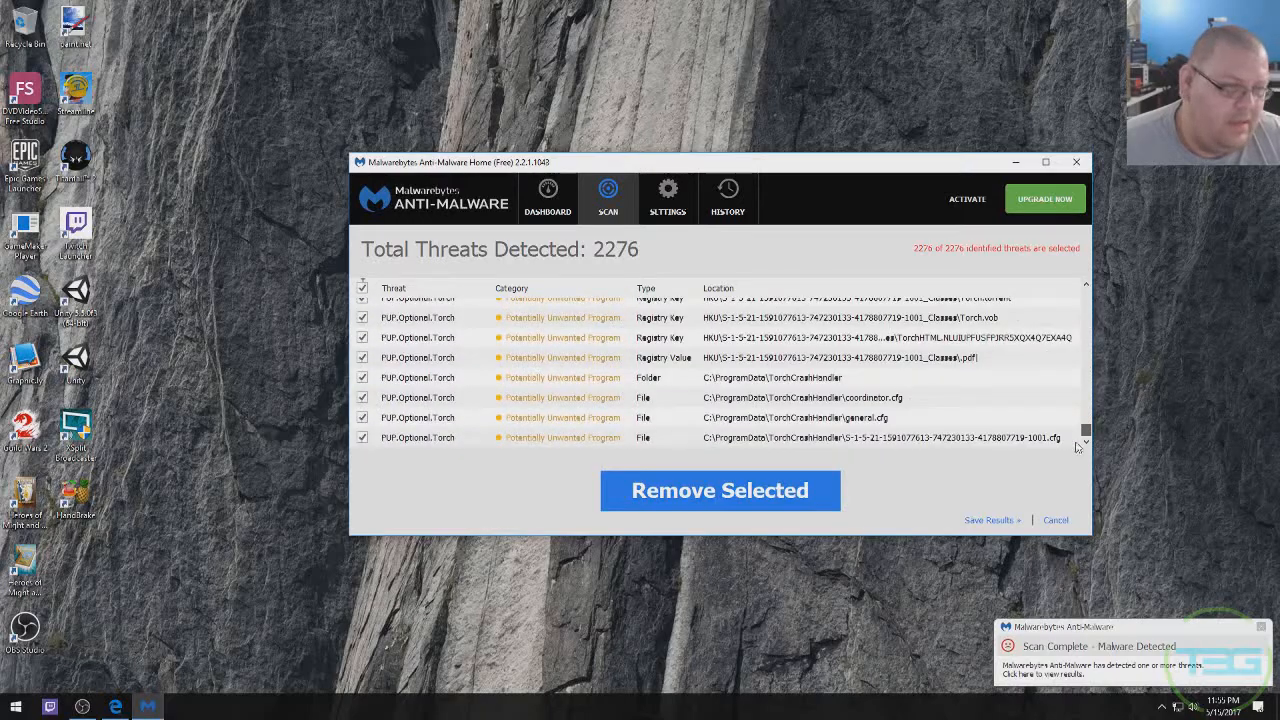
{"action": "mouse_move", "coordinate": [1019, 406]}
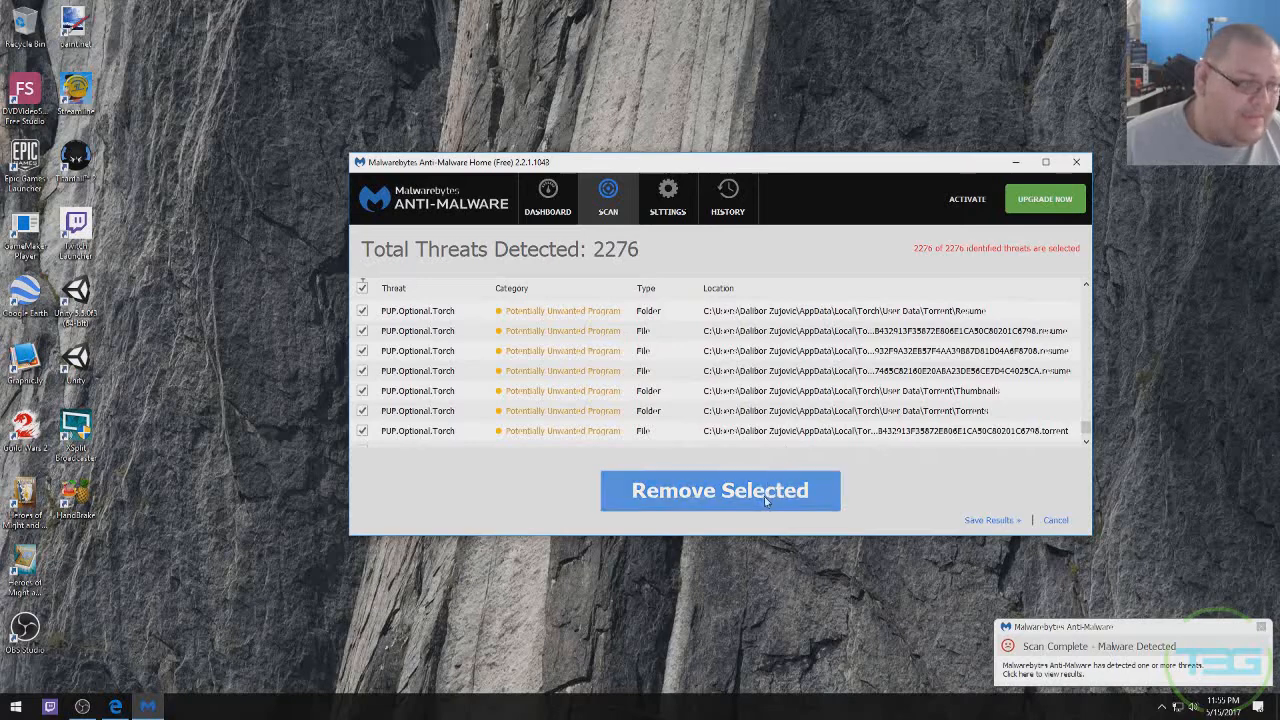
- Remove all selected threats and search the Start menu for 'torch'
{"action": "left_click", "coordinate": [719, 490]}
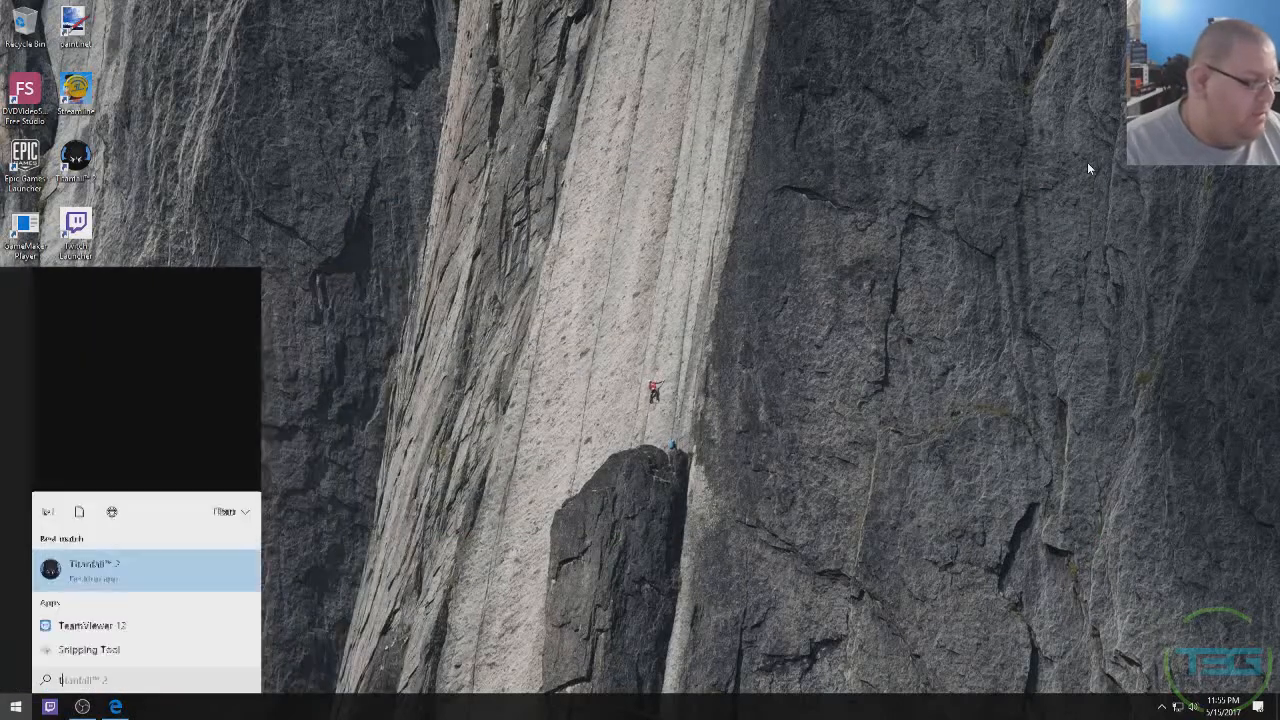
{"action": "type", "text": "torch"}
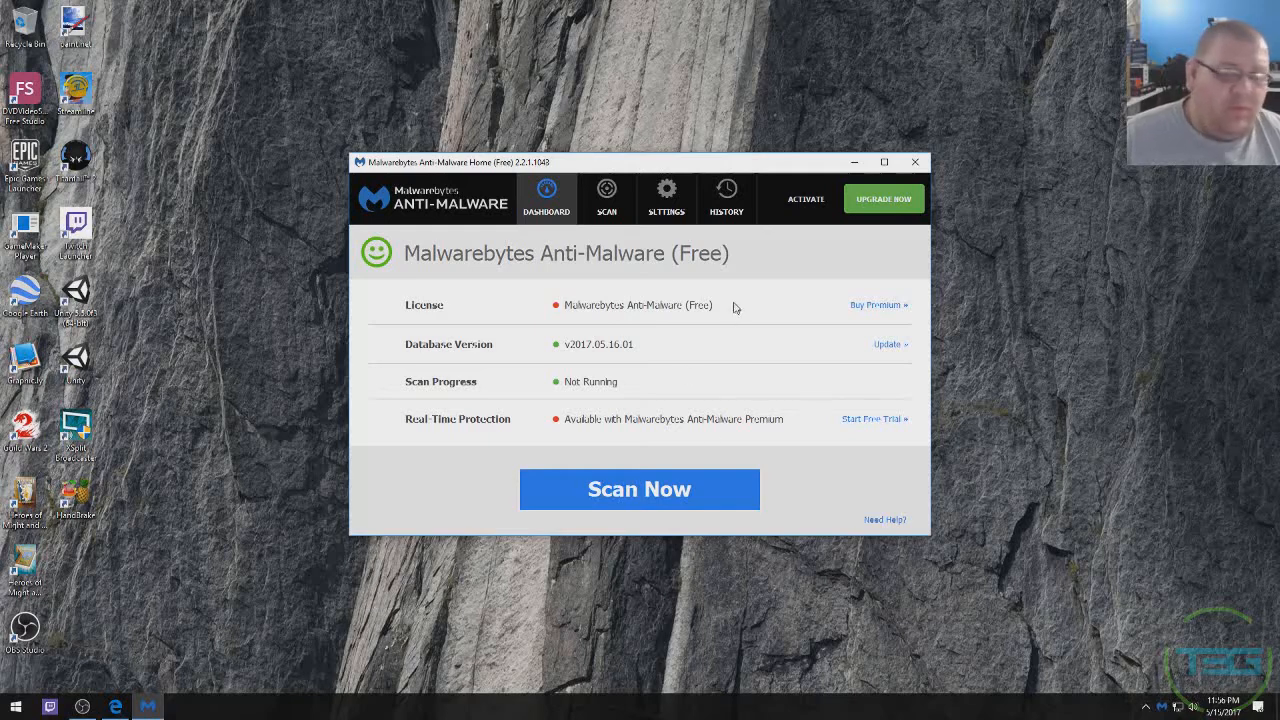
{"action": "mouse_move", "coordinate": [544, 533]}
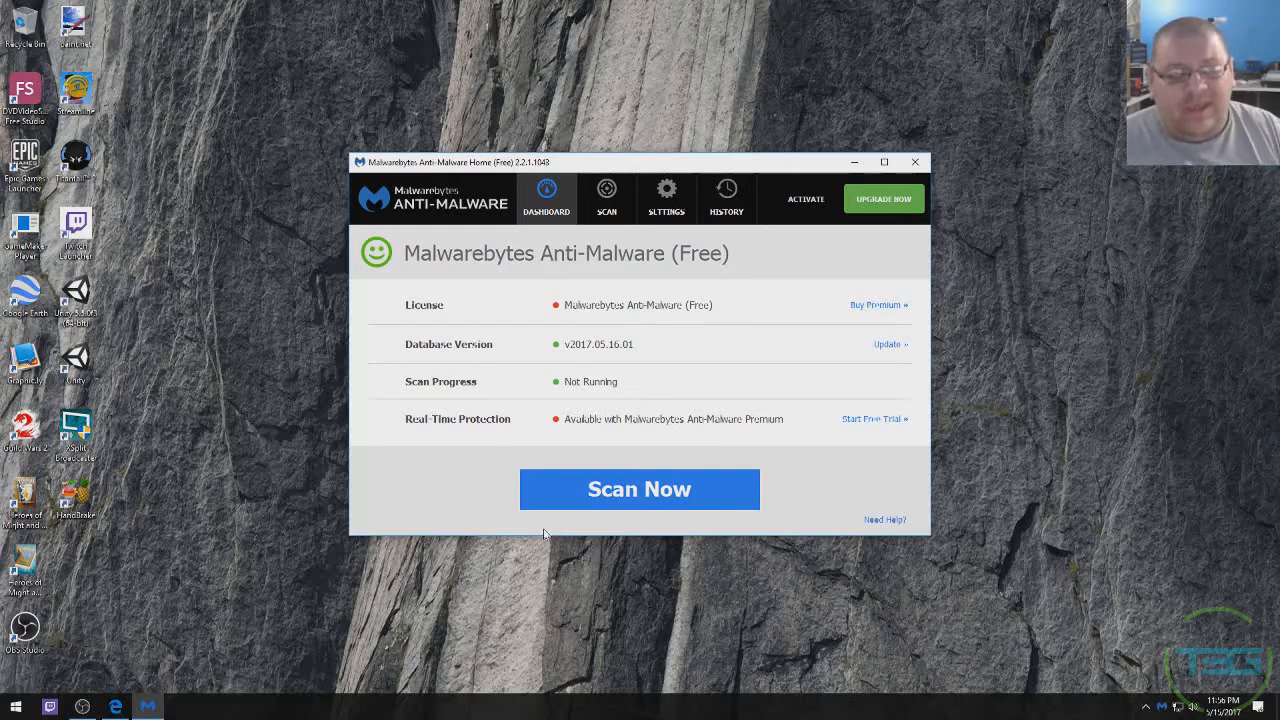
- Show the Quarantine list holding the PUP.Optional.Torch files and folders
{"action": "left_click", "coordinate": [726, 198]}
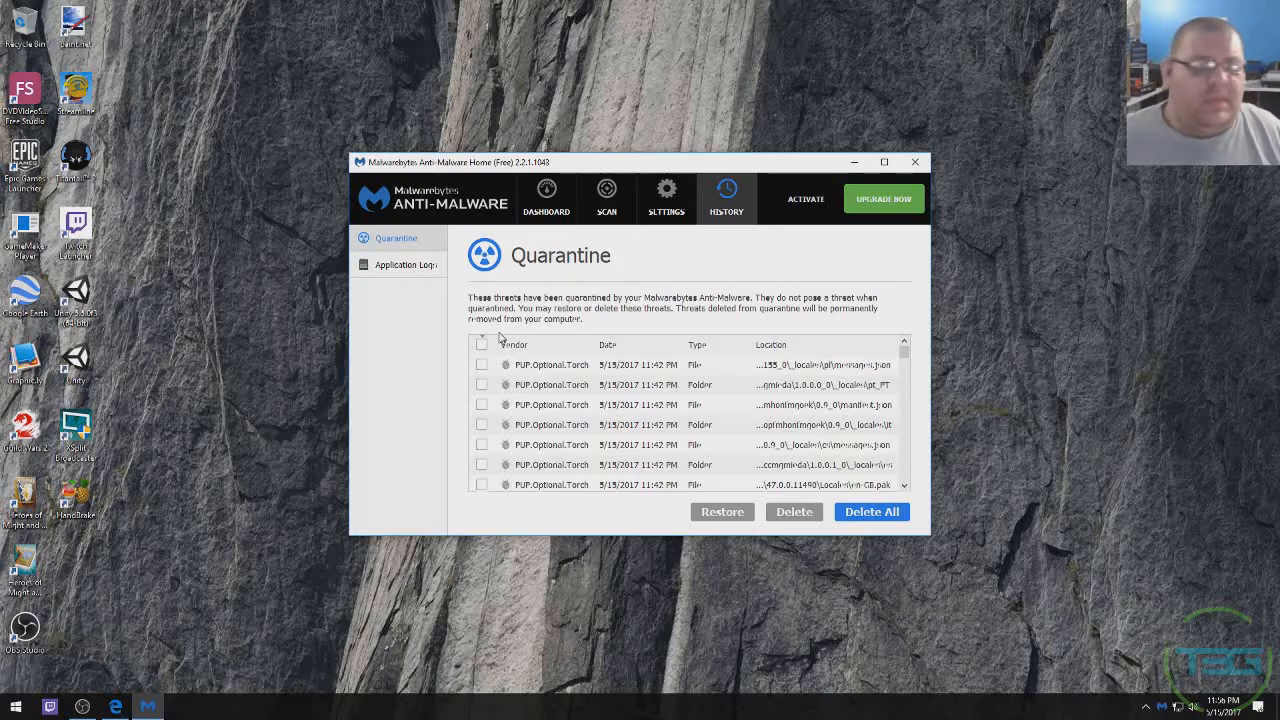
- Select and permanently delete all quarantined PUP.Optional.Torch entries, then return to the dashboard
{"action": "left_click", "coordinate": [482, 343]}
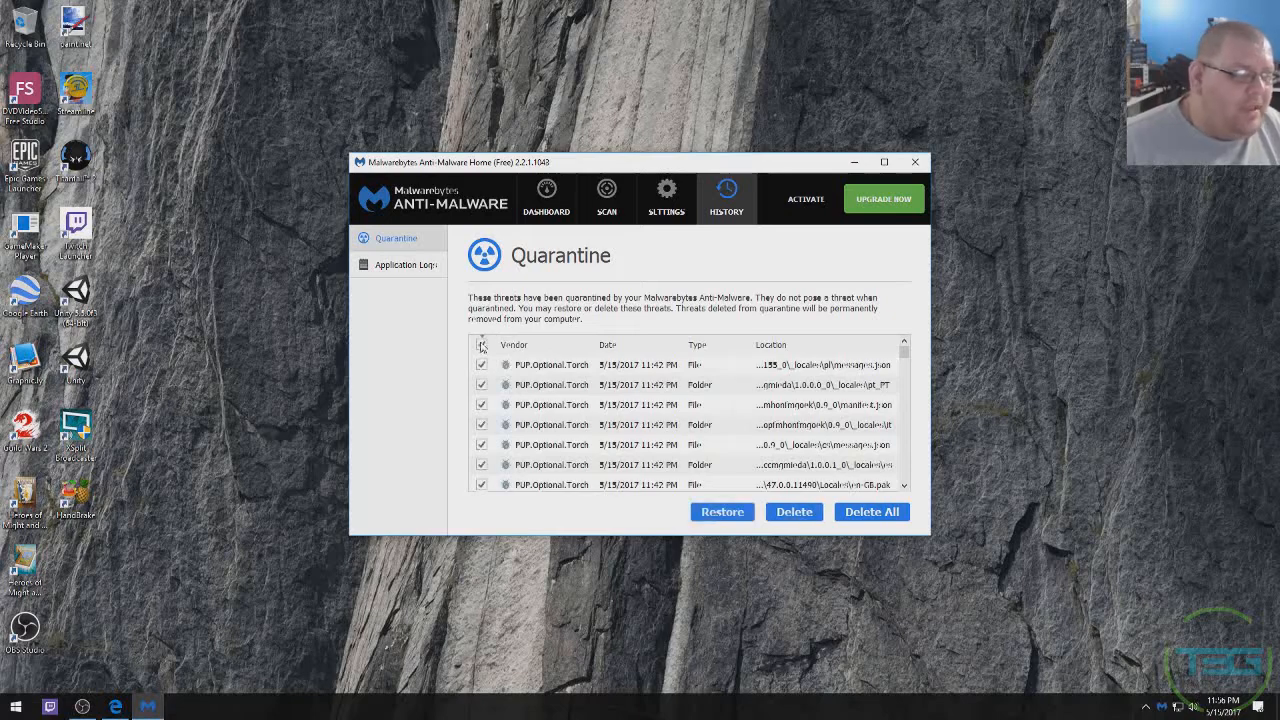
{"action": "left_click", "coordinate": [870, 511]}
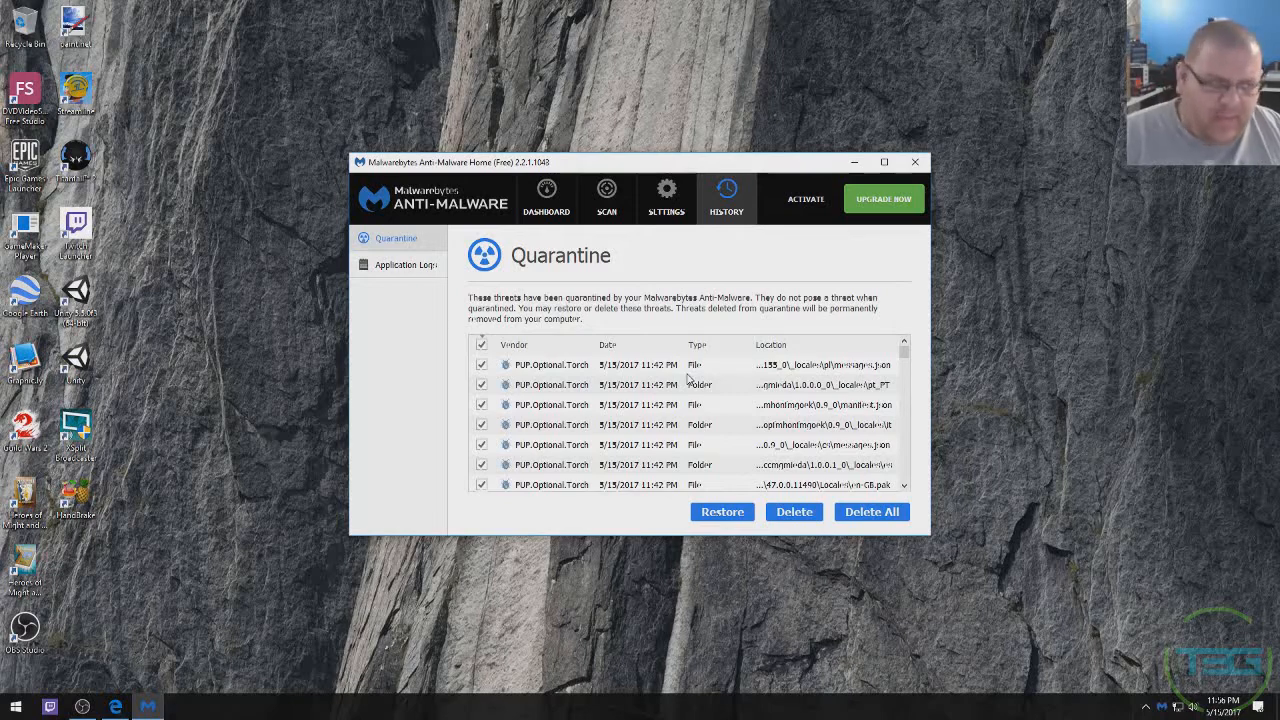
{"action": "left_click", "coordinate": [870, 511]}
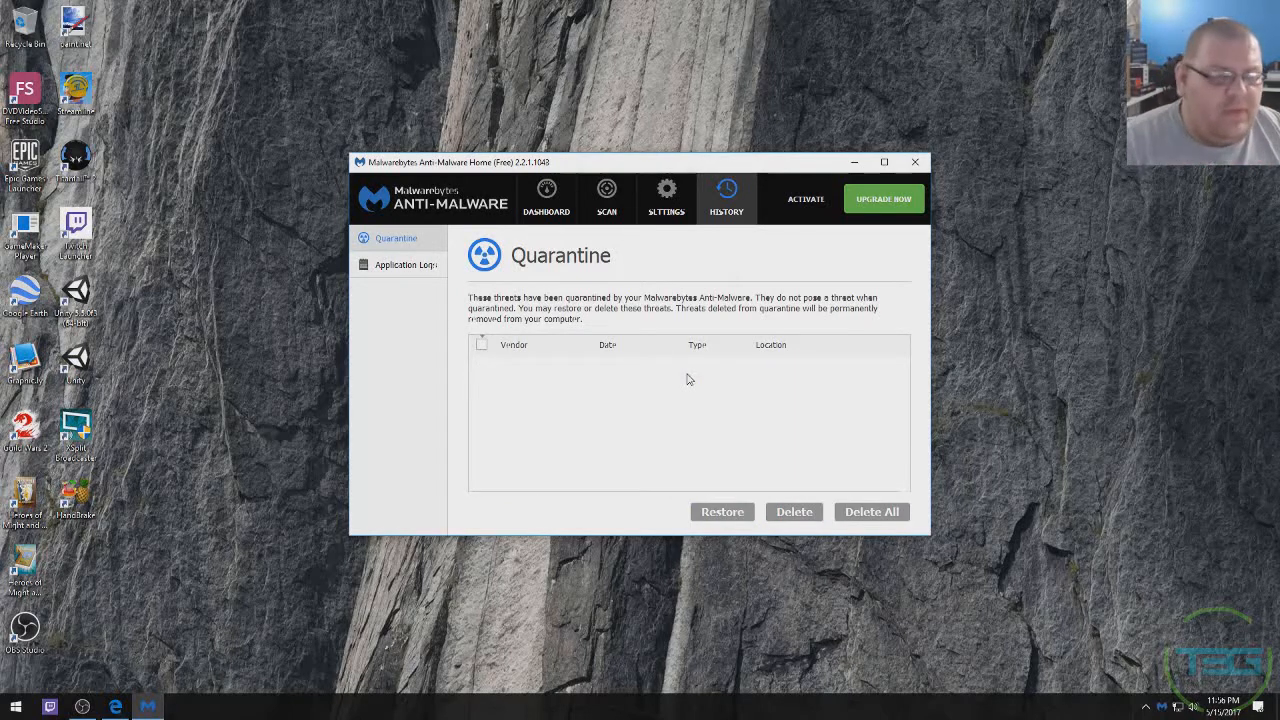
{"action": "left_click", "coordinate": [547, 198]}
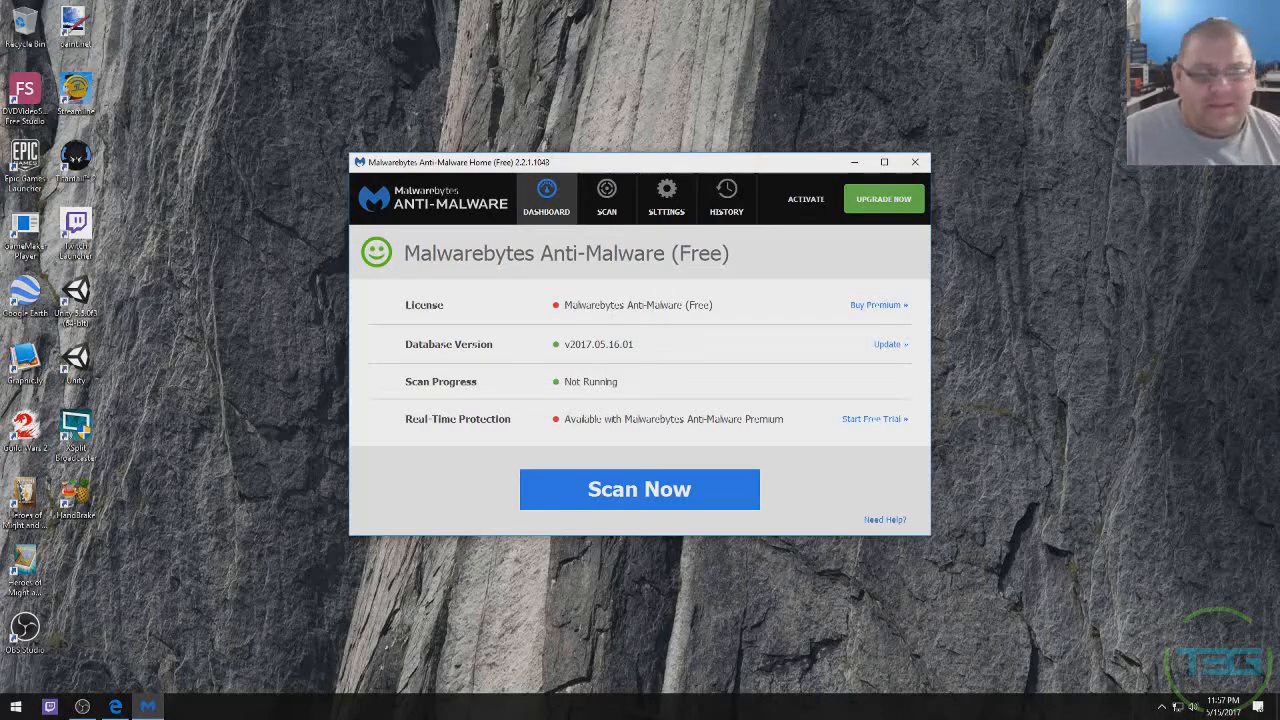
{"action": "mouse_move", "coordinate": [1273, 560]}
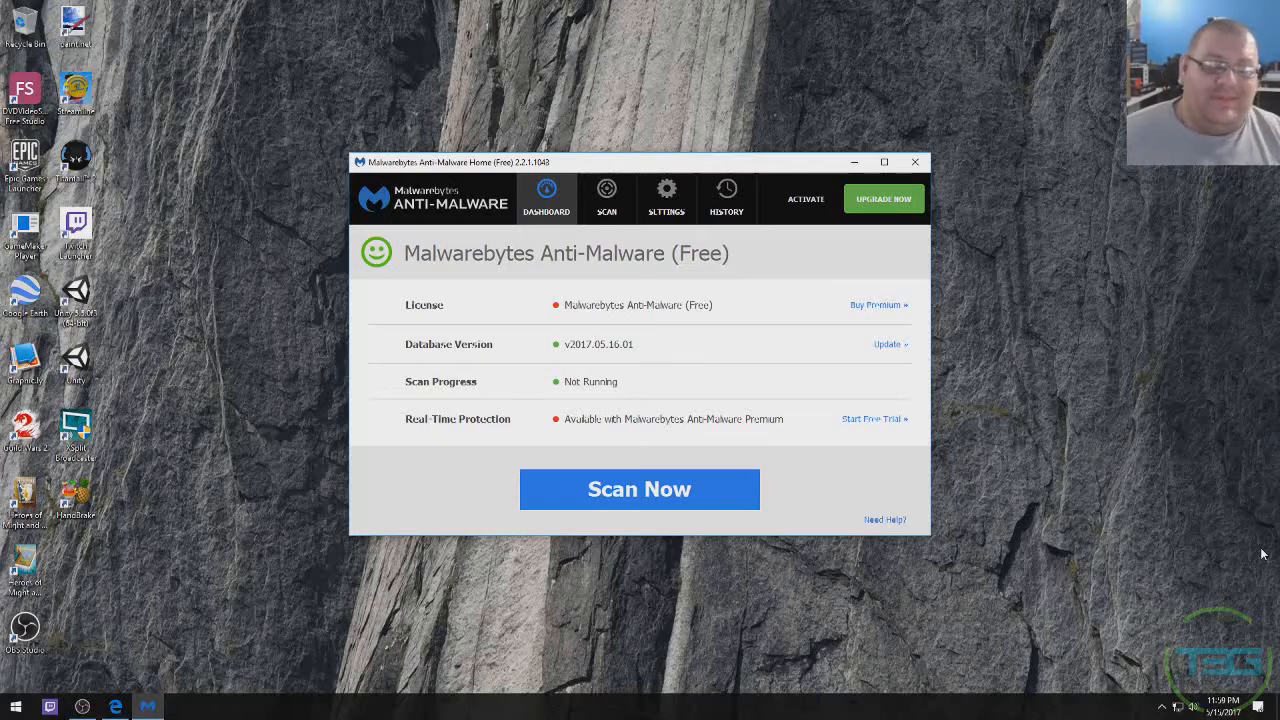
{"action": "mouse_move", "coordinate": [1005, 344]}
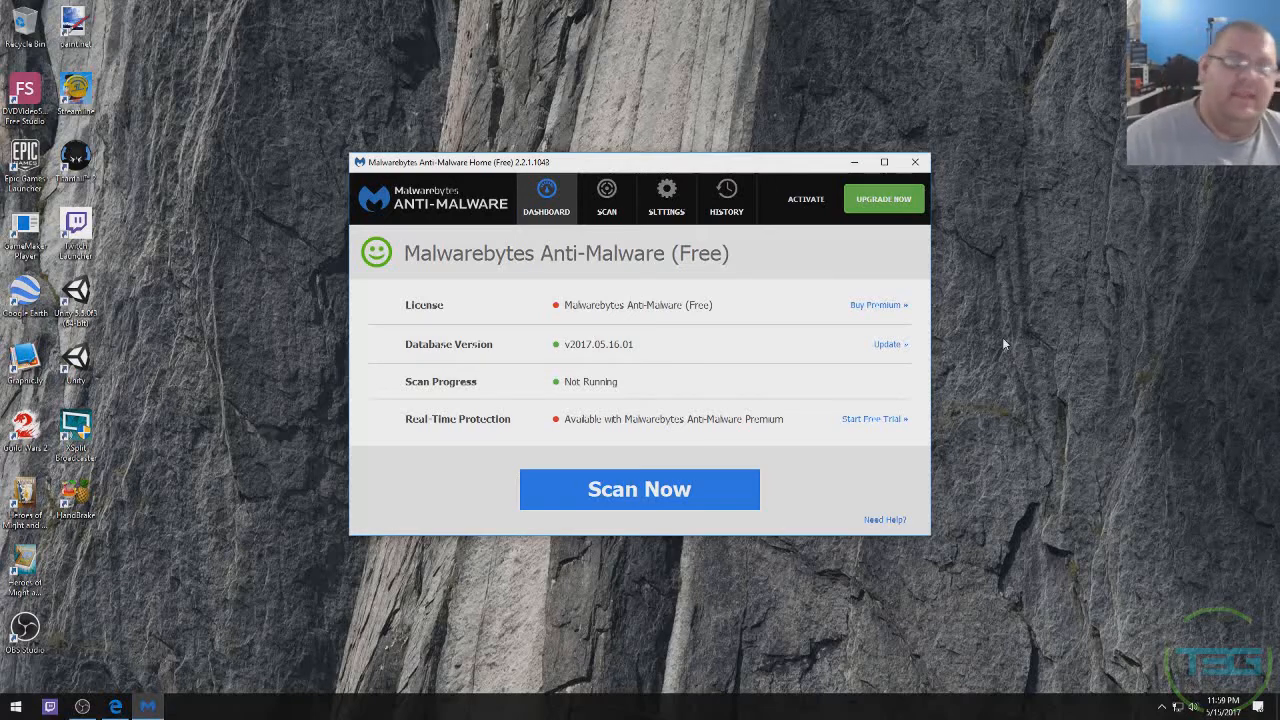